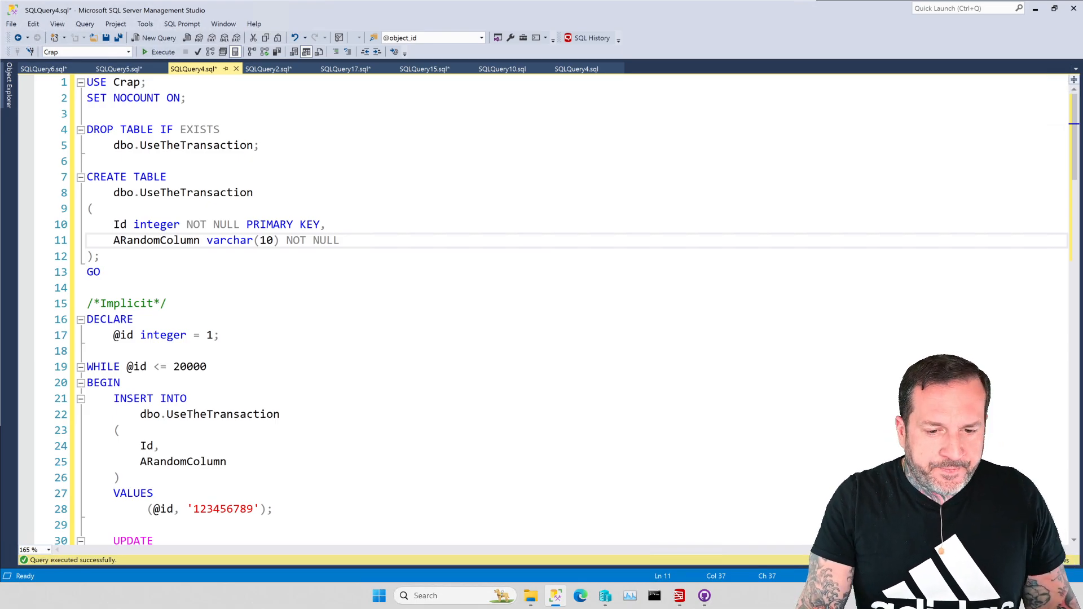
Step: Scroll the script and select the /*Implicit*/ 20,000-row loop batch down to GO
click(334, 367)
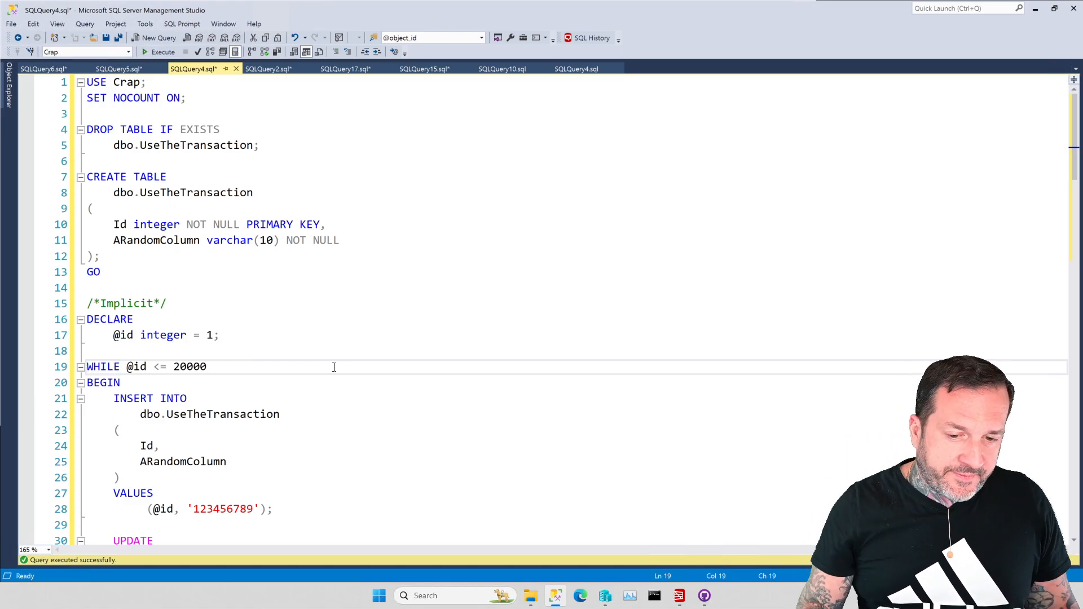
scroll(down, 3)
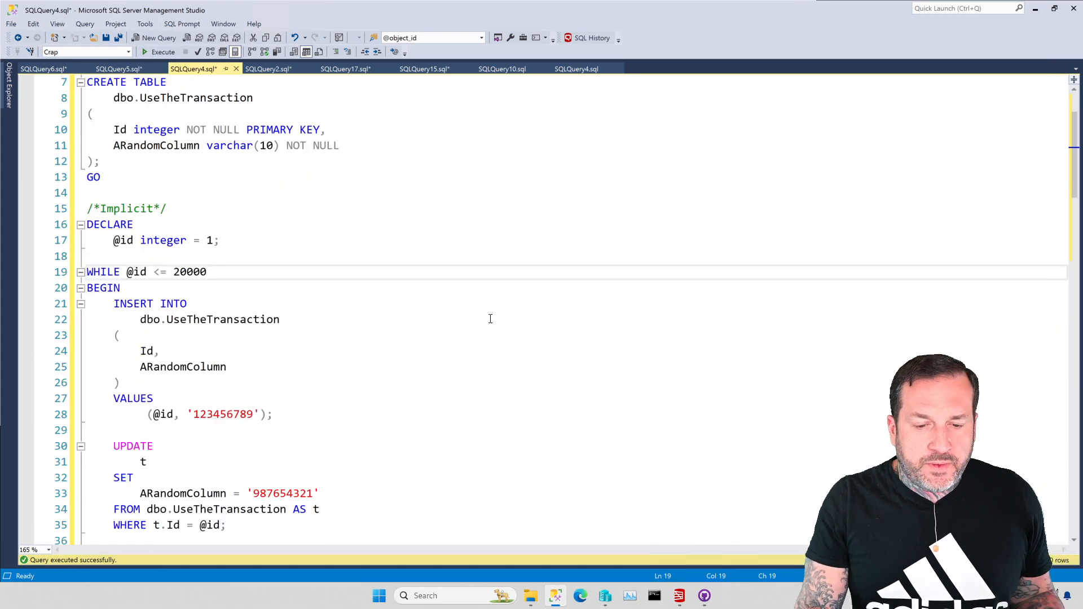
scroll(down, 3)
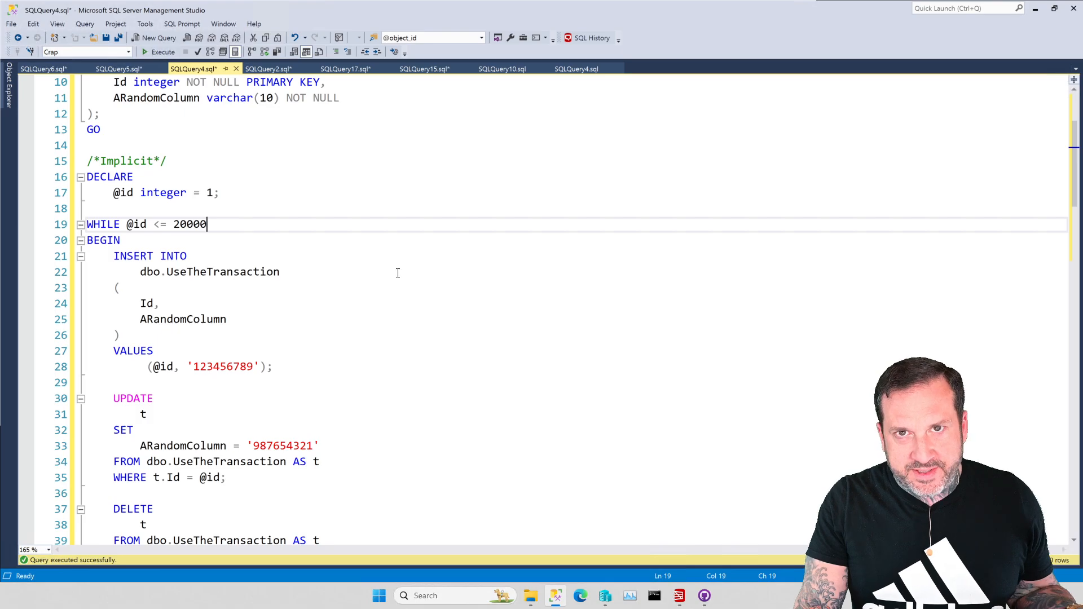
scroll(up, 3)
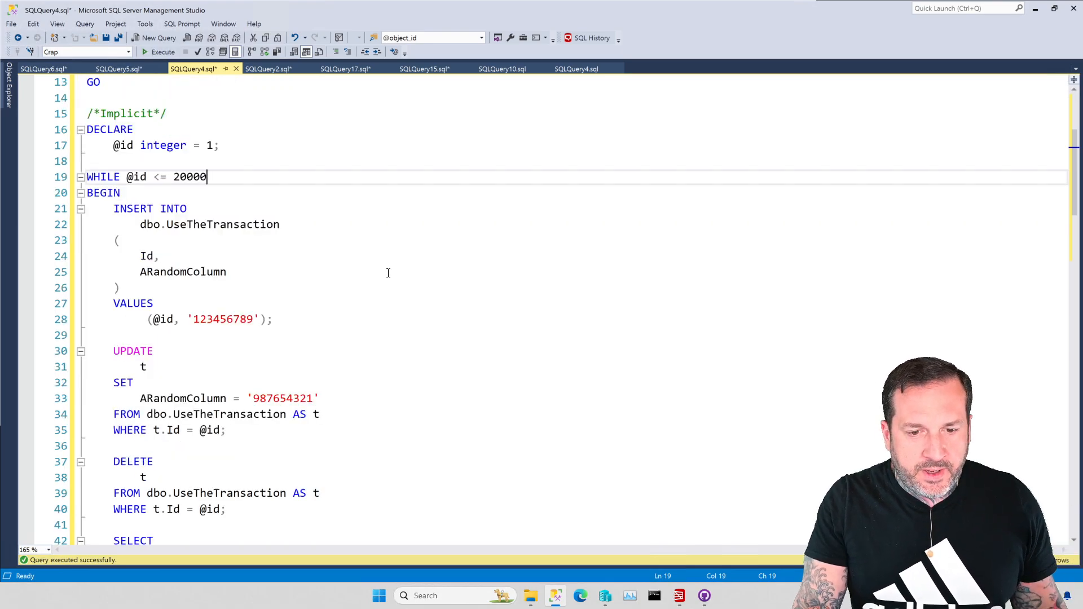
scroll(down, 3)
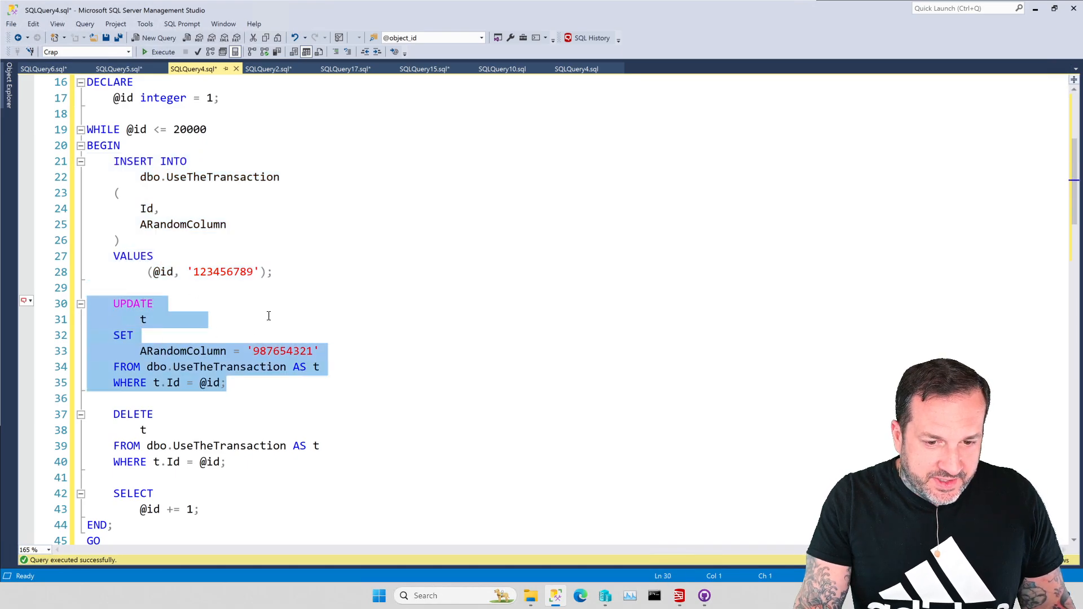
mouse_move(253, 221)
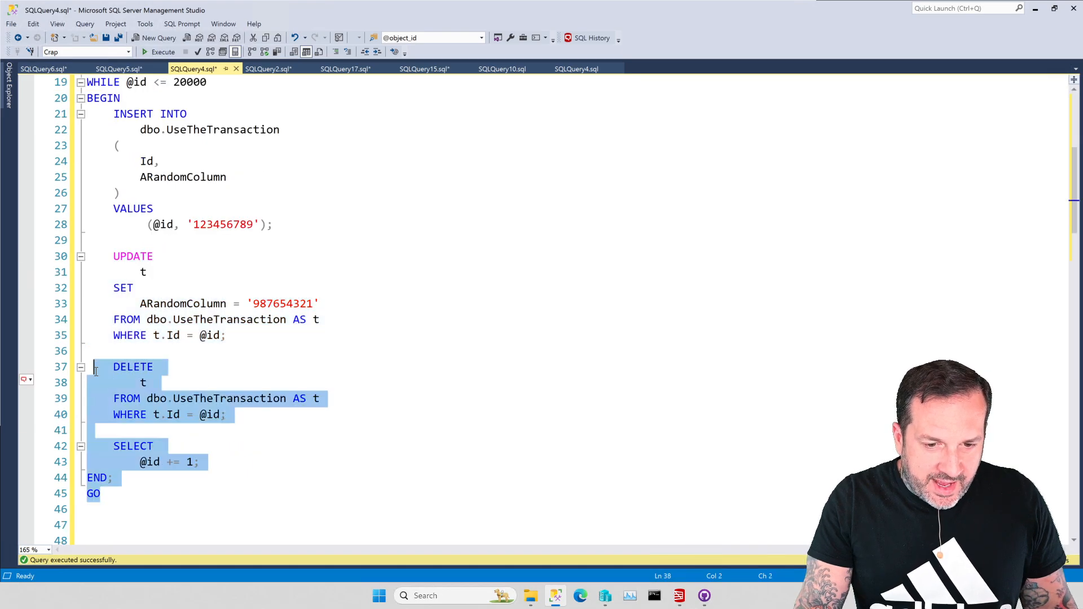
scroll(up, 3)
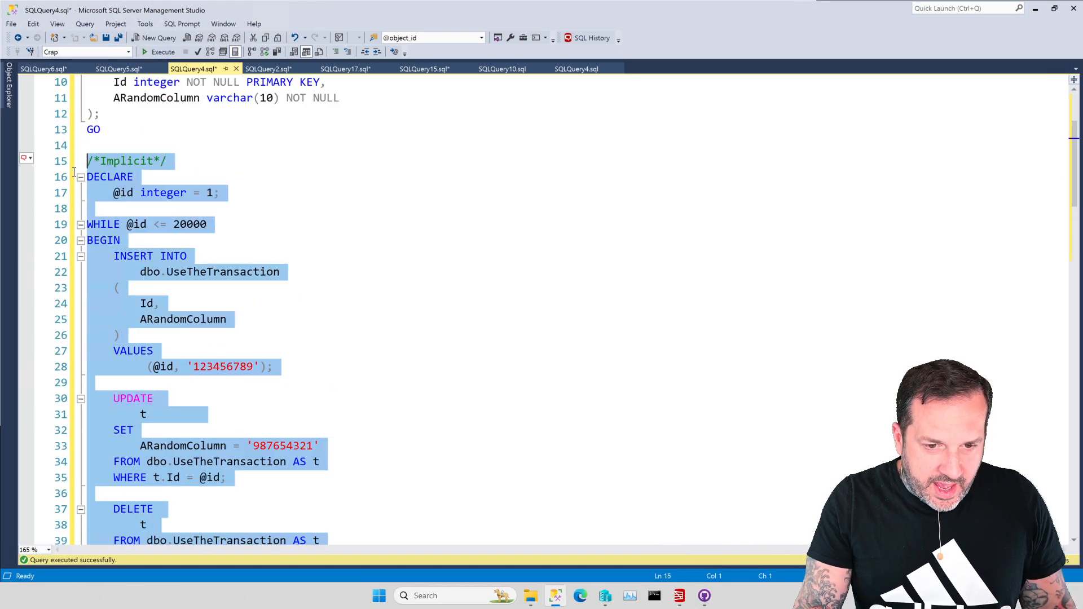
Step: Start sp_PressureDetector sampling in SQLQuery2 and run the implicit insert/update/delete loop to completion
click(268, 69)
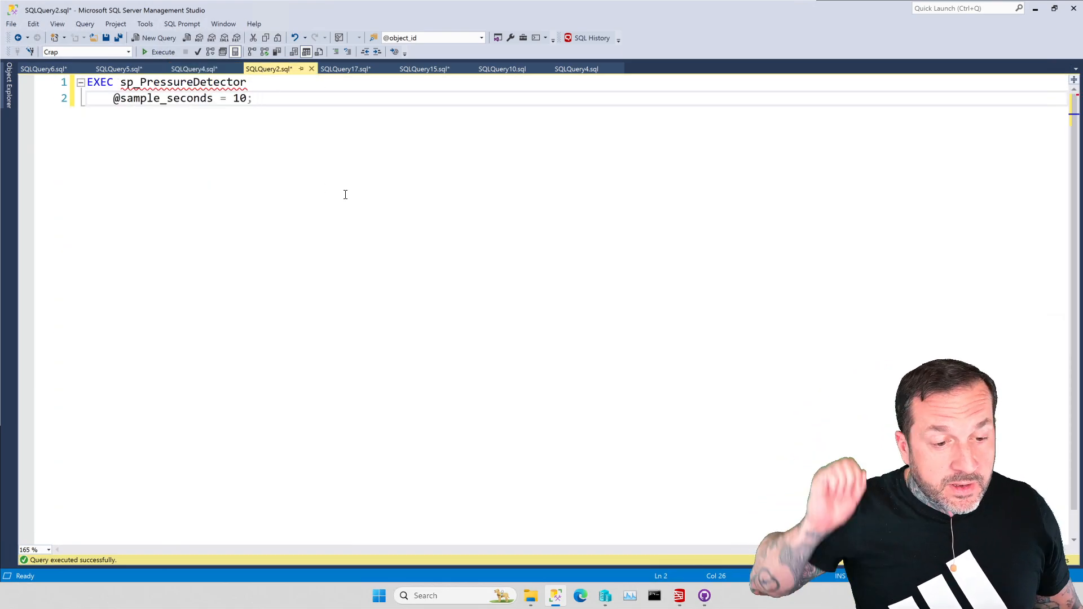
mouse_move(323, 222)
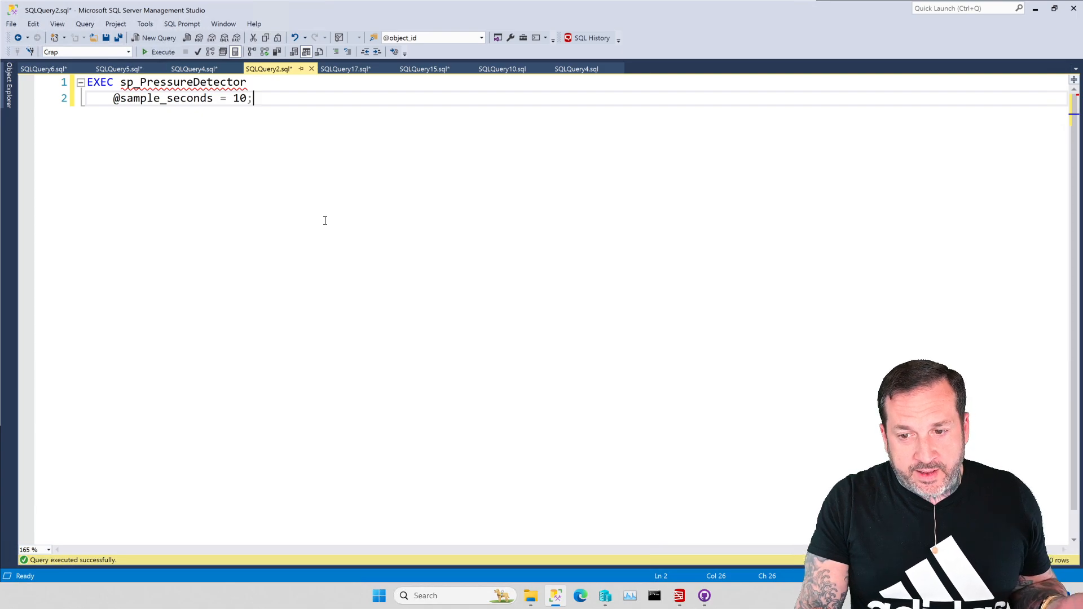
mouse_move(303, 200)
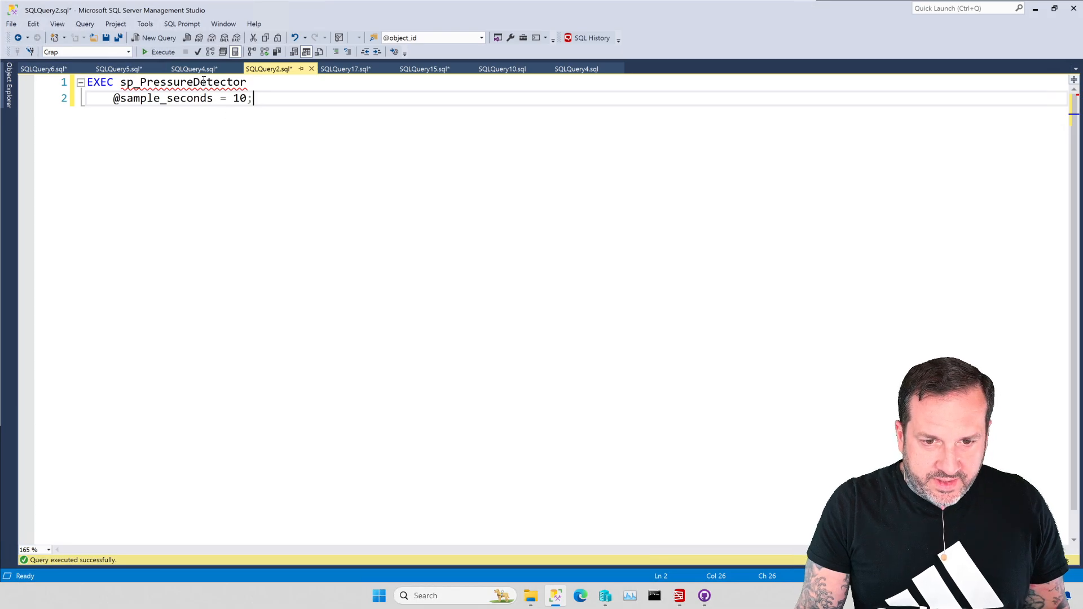
click(191, 68)
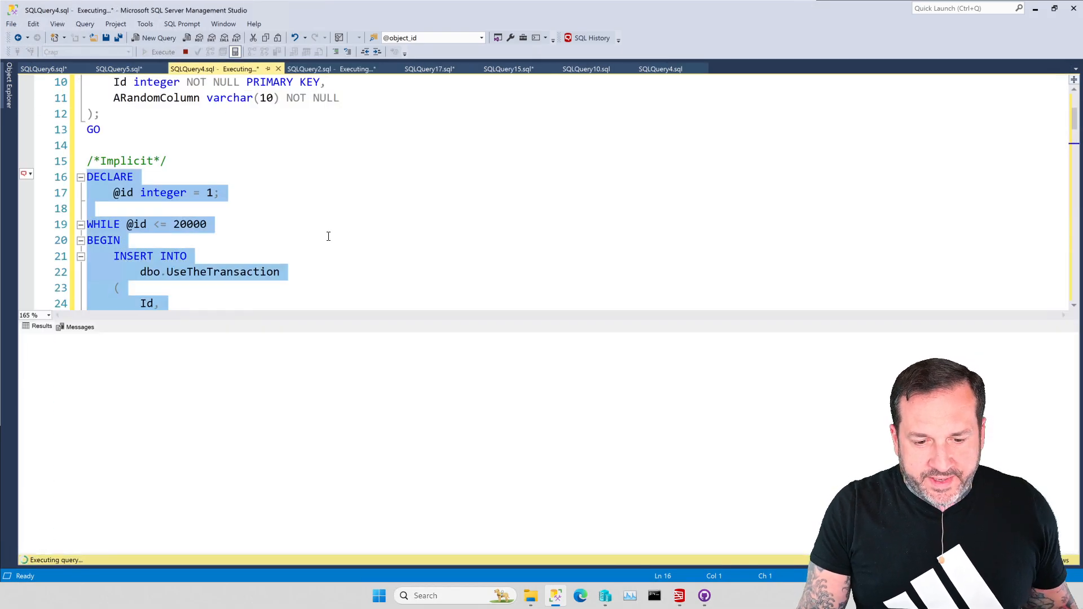
scroll(down, 3)
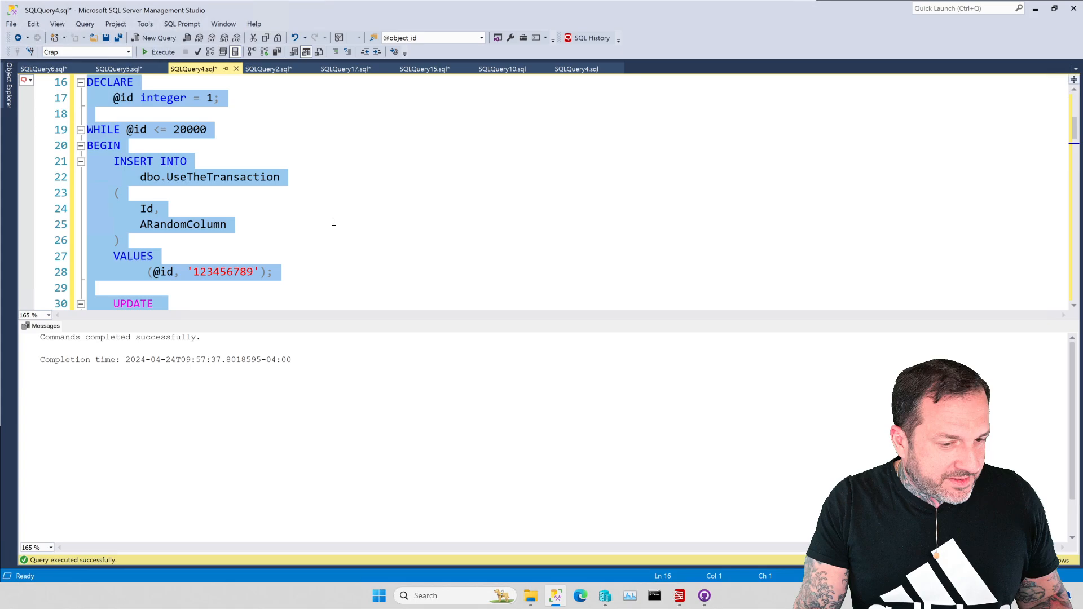
mouse_move(270, 68)
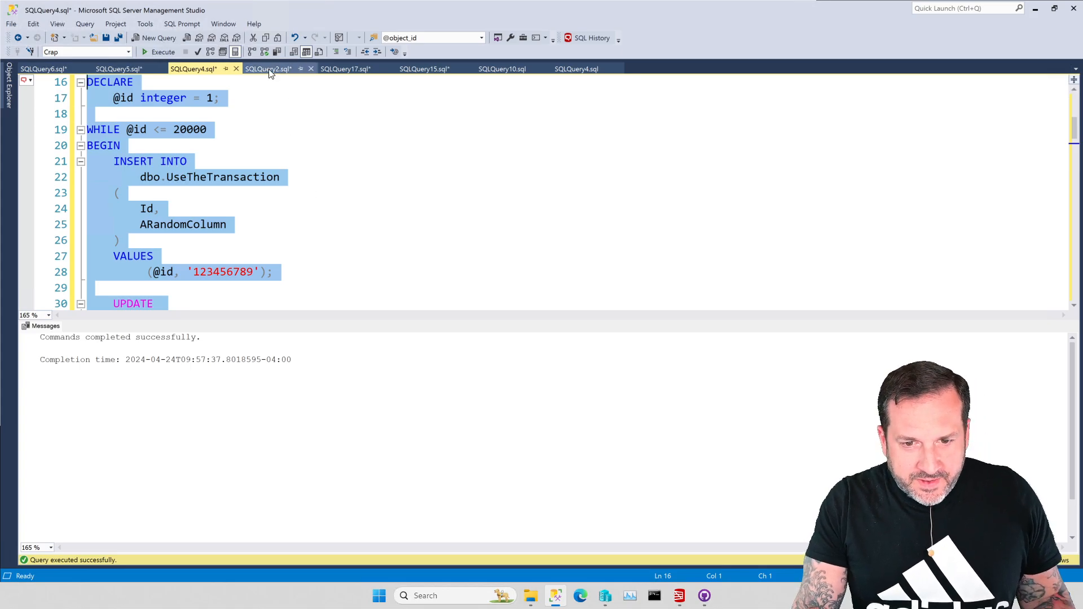
Step: Highlight the Crap log results: 235.65 MB written, 60,000 log flushes, 60,008 writes
click(268, 69)
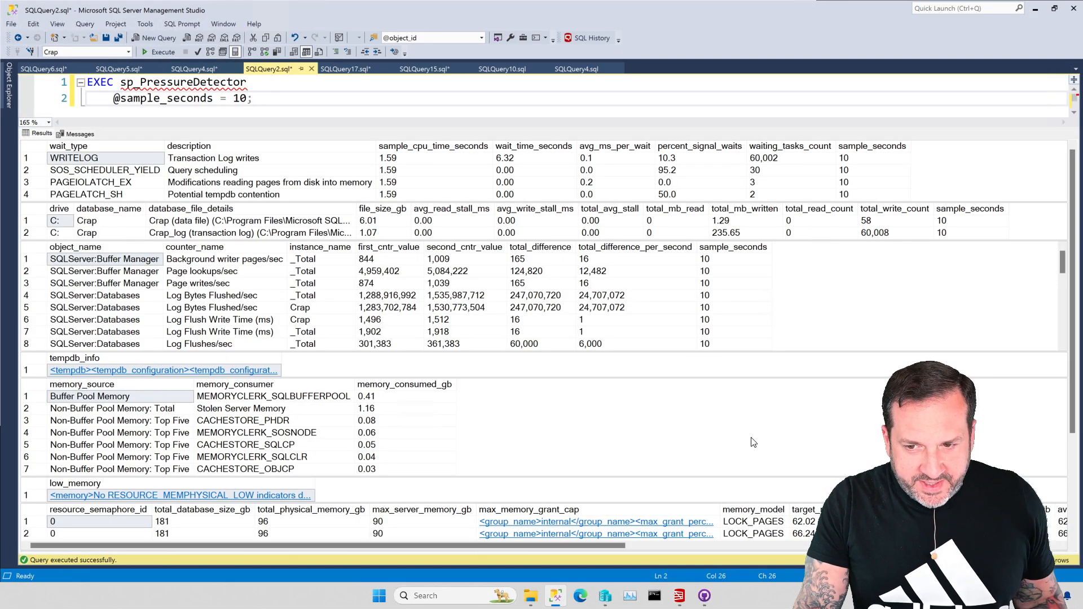
mouse_move(794, 422)
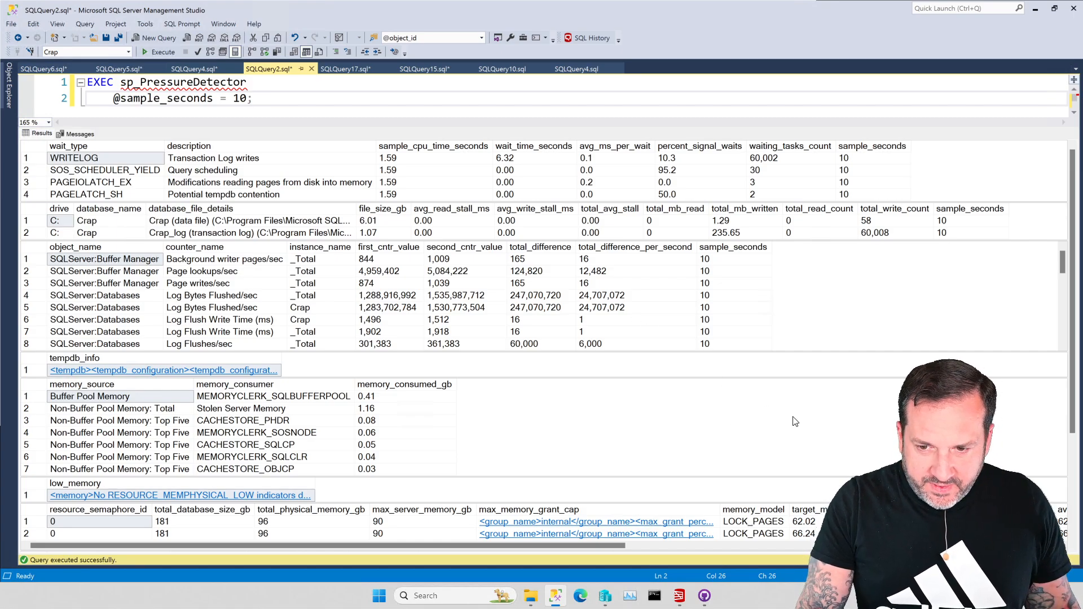
mouse_move(735, 396)
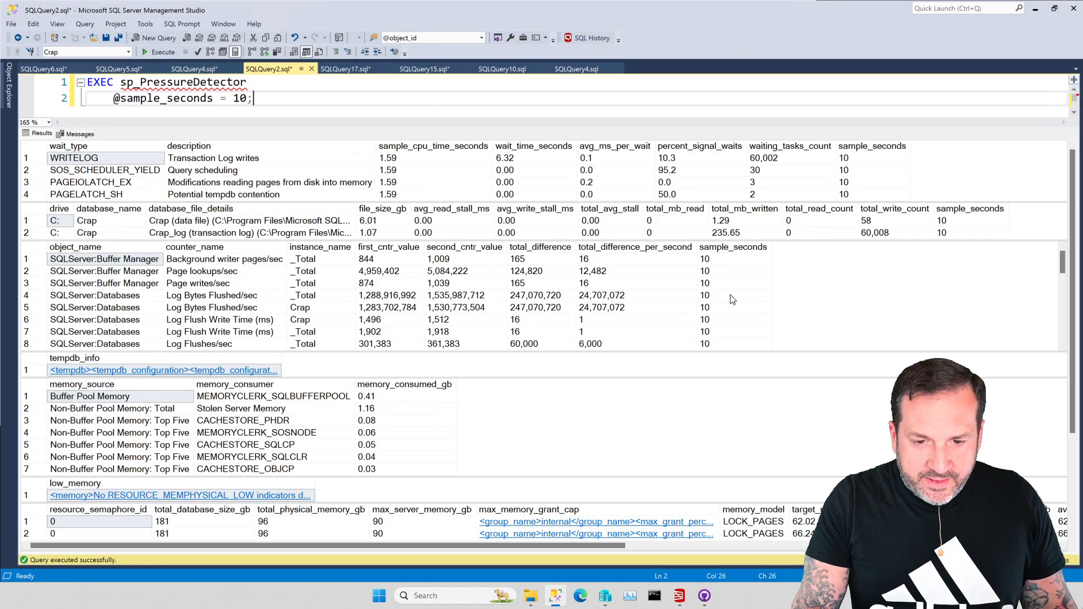
mouse_move(986, 352)
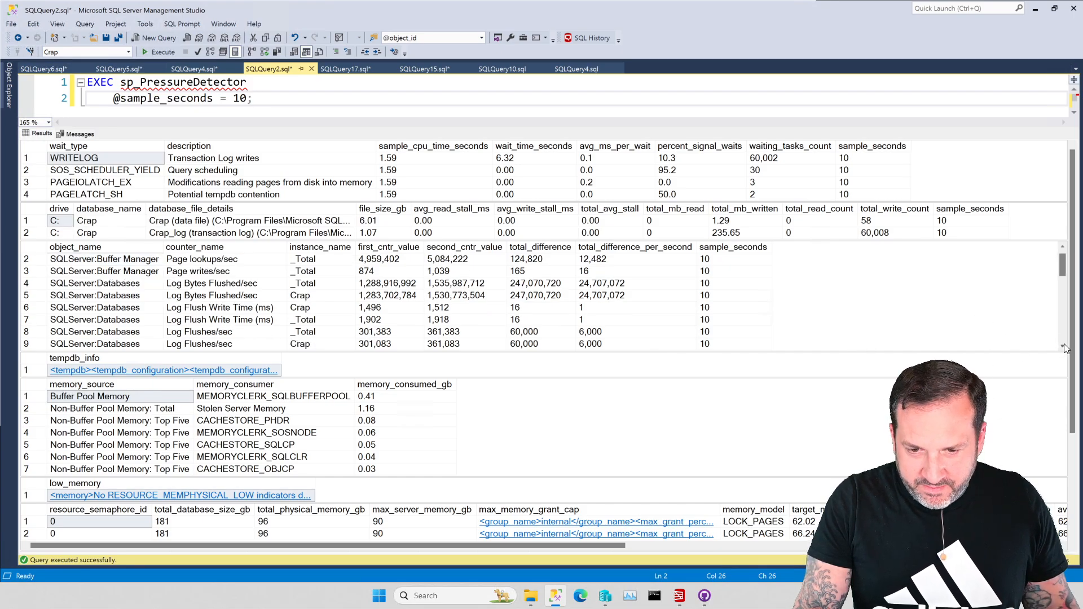
scroll(down, 3)
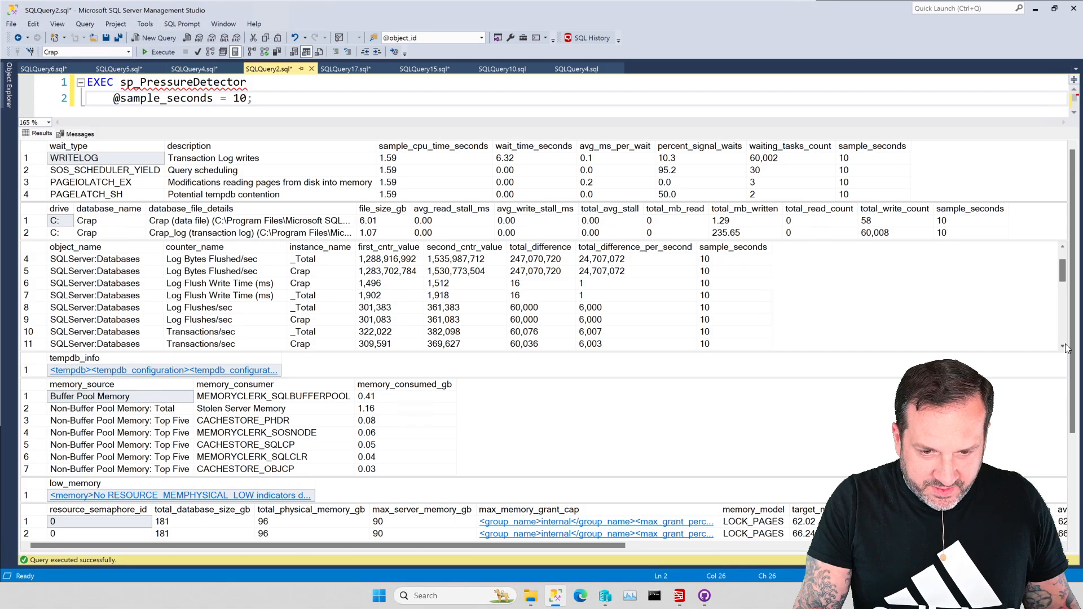
mouse_move(610, 400)
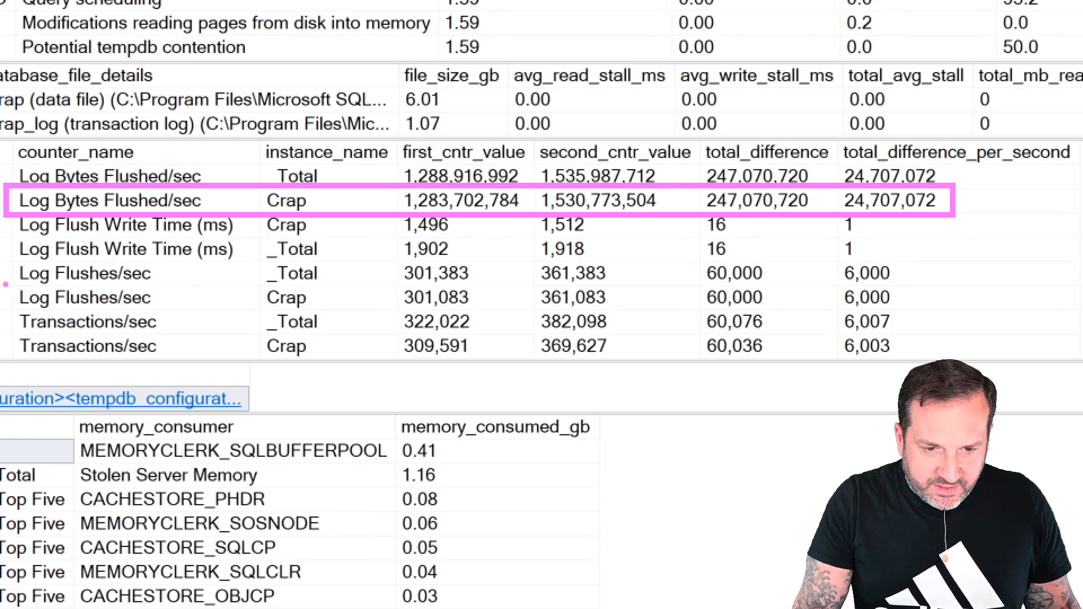
click(87, 297)
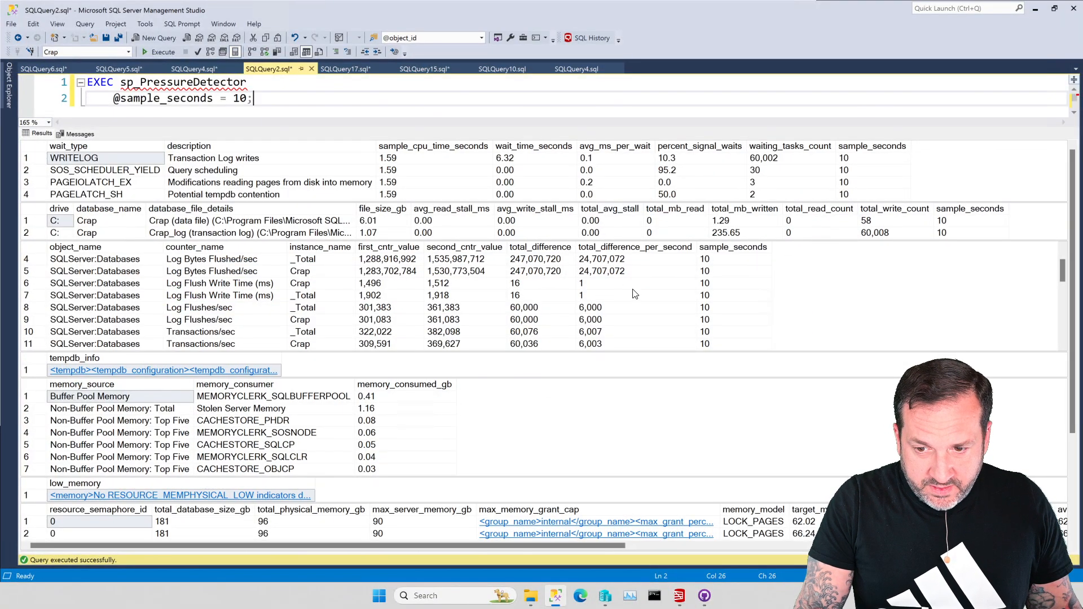
click(539, 258)
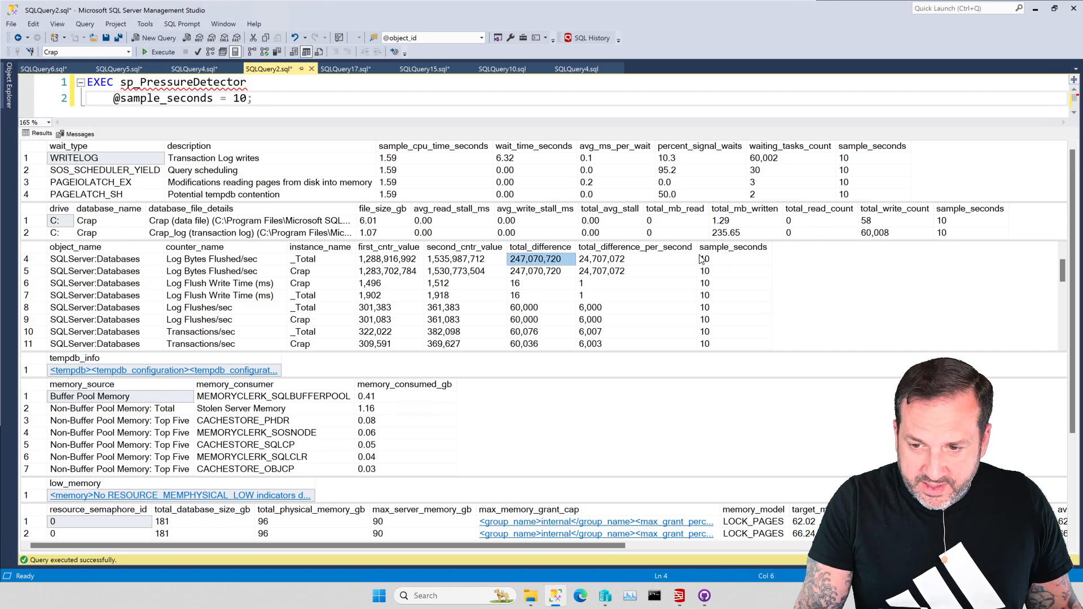
click(725, 231)
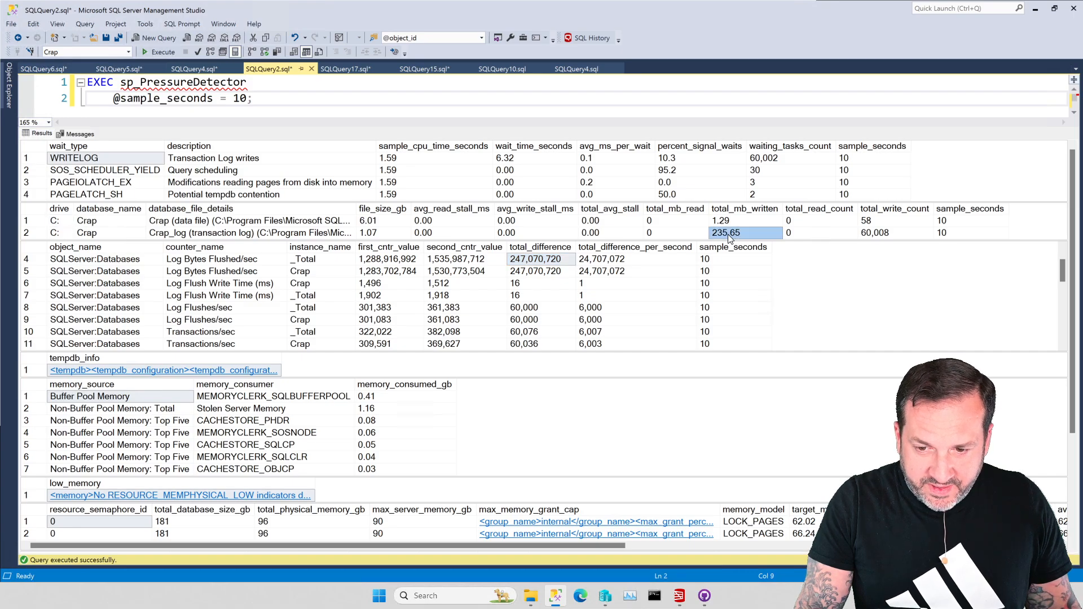
mouse_move(524, 312)
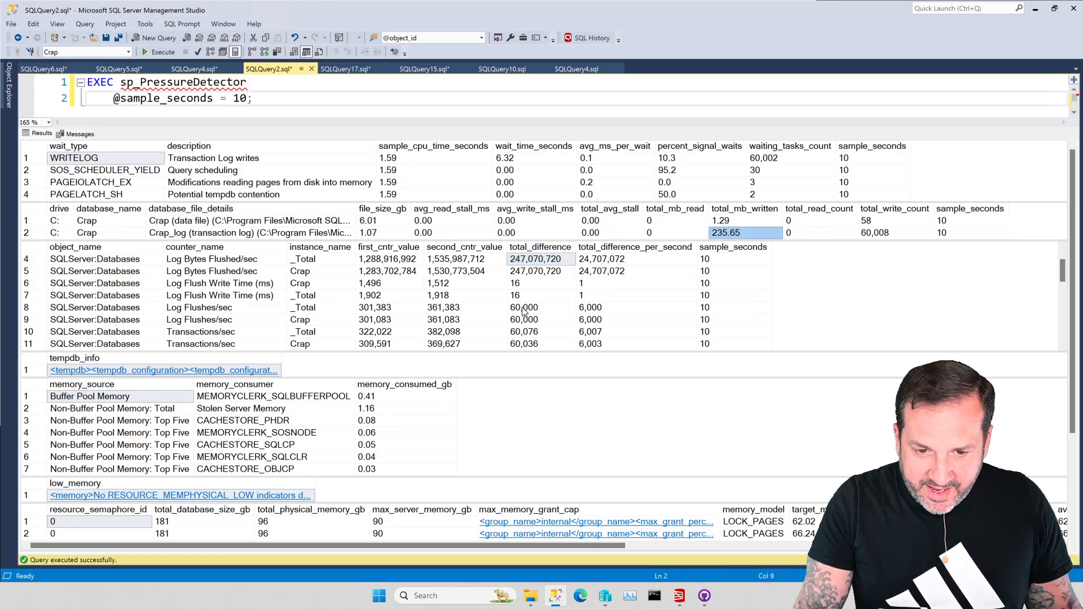
click(523, 319)
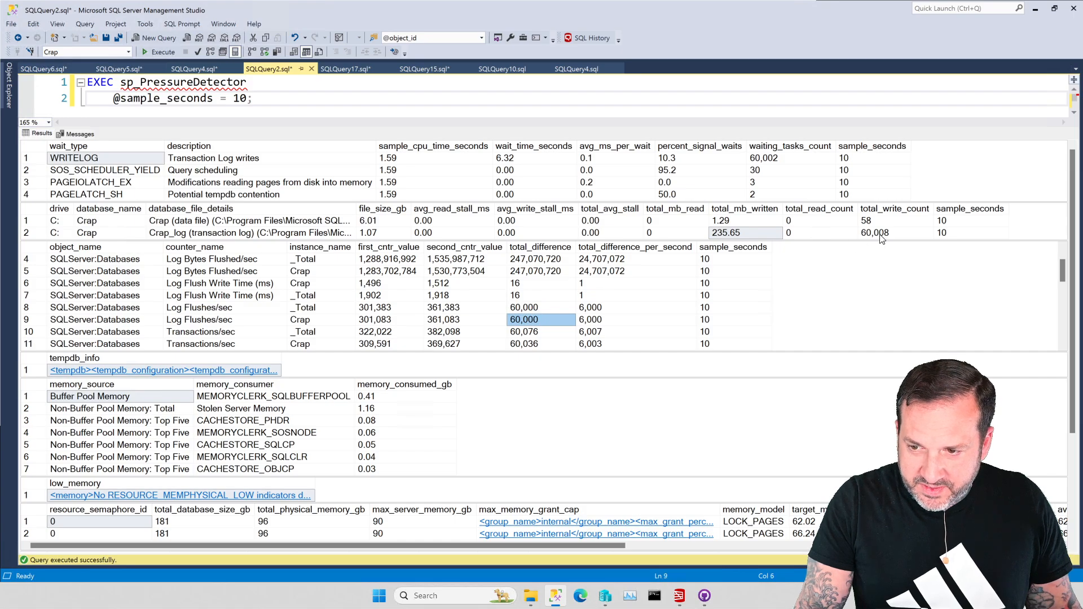
click(894, 233)
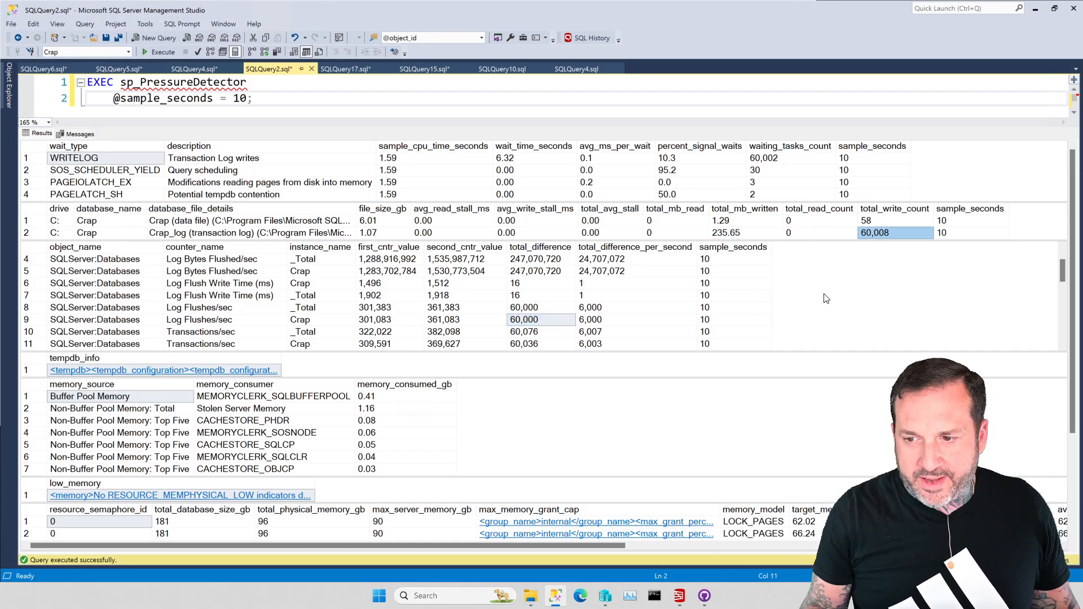
mouse_move(815, 297)
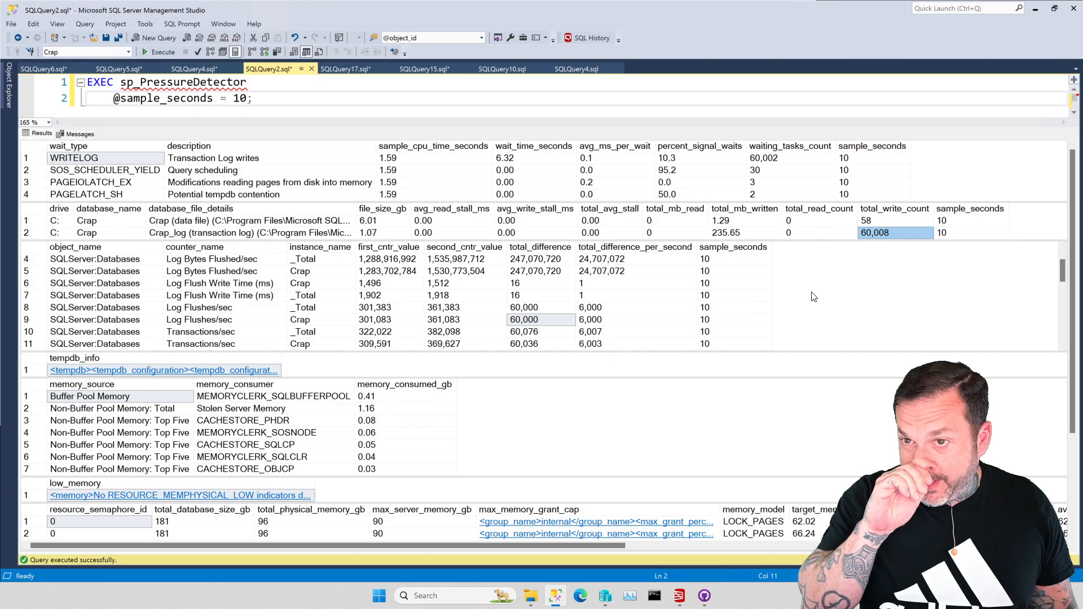
mouse_move(840, 206)
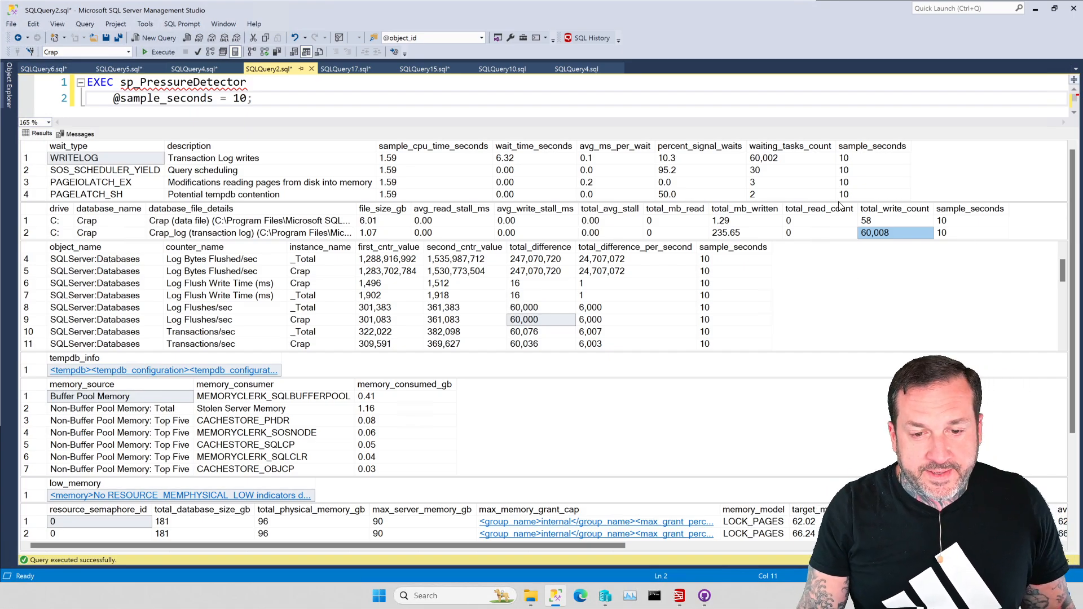
mouse_move(442, 185)
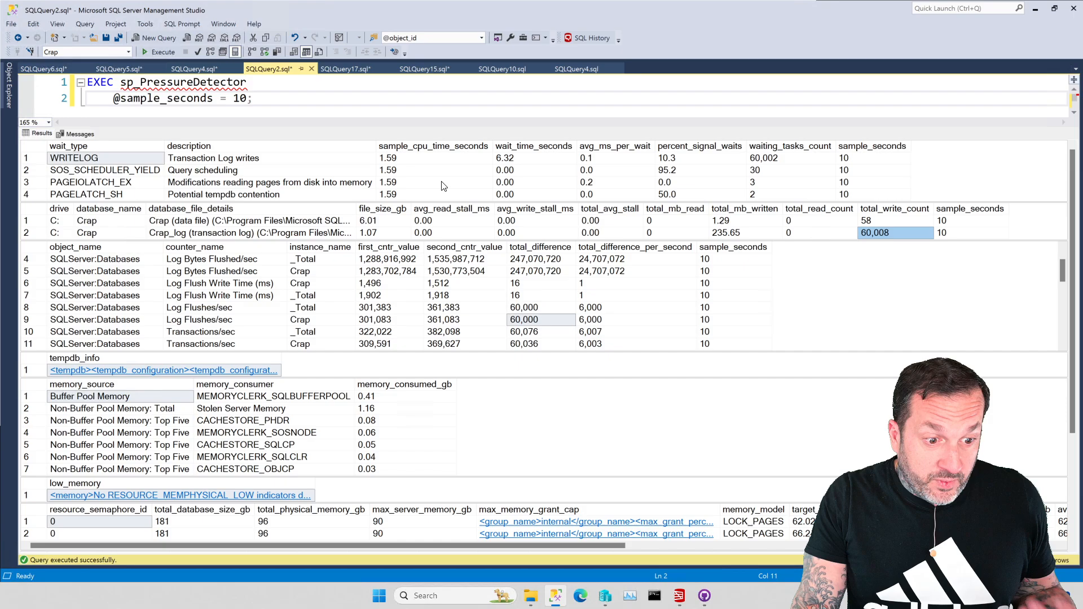
mouse_move(194, 68)
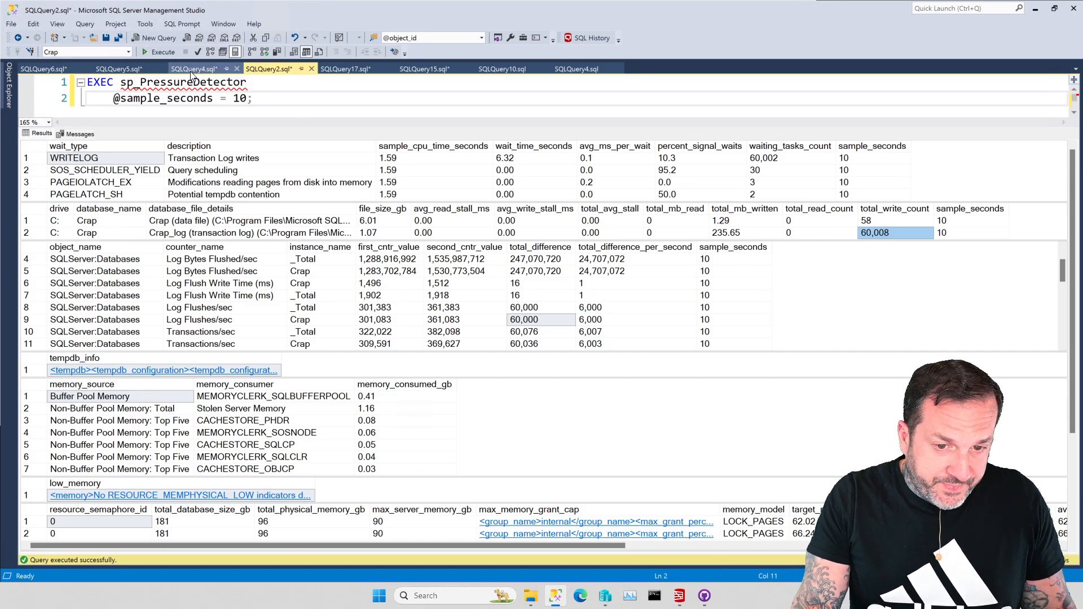
Step: Select the /*Explicit*/ BEGIN/COMMIT loop in SQLQuery4, then return to SQLQuery2
click(194, 69)
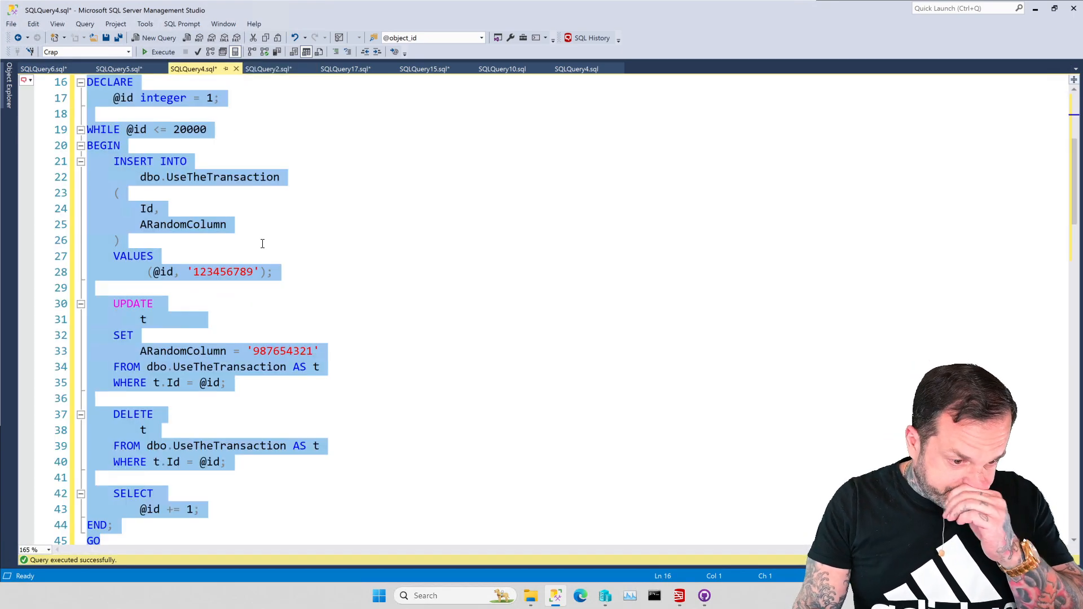
scroll(down, 3)
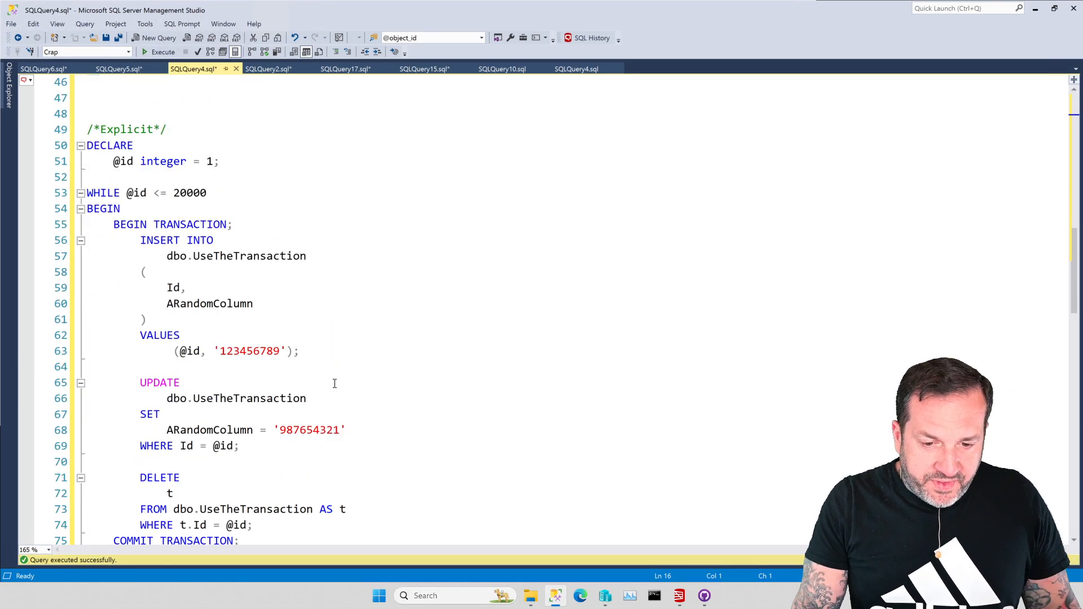
scroll(down, 3)
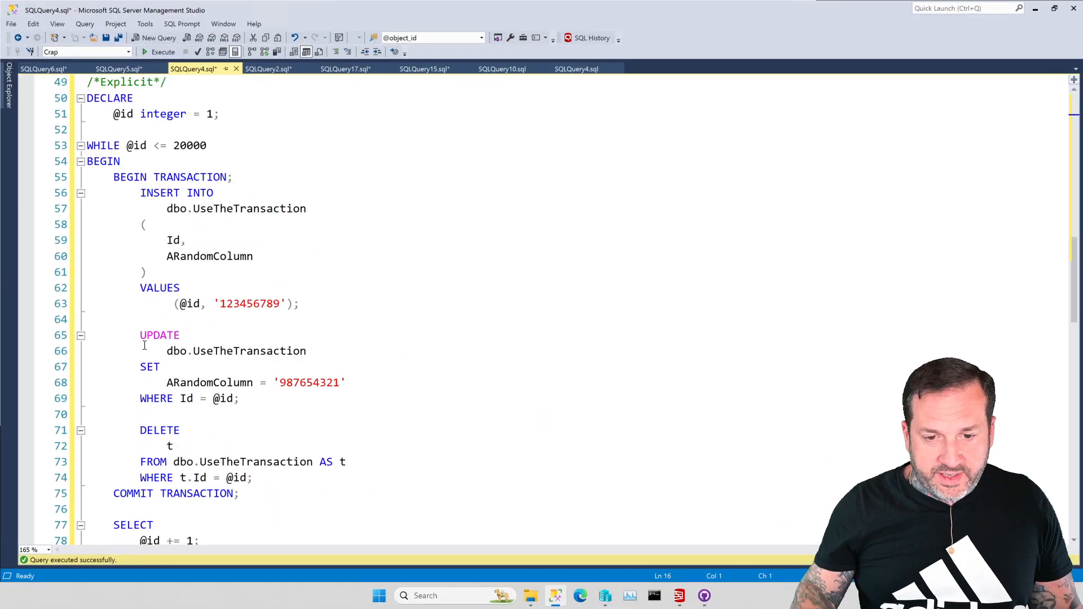
mouse_move(109, 373)
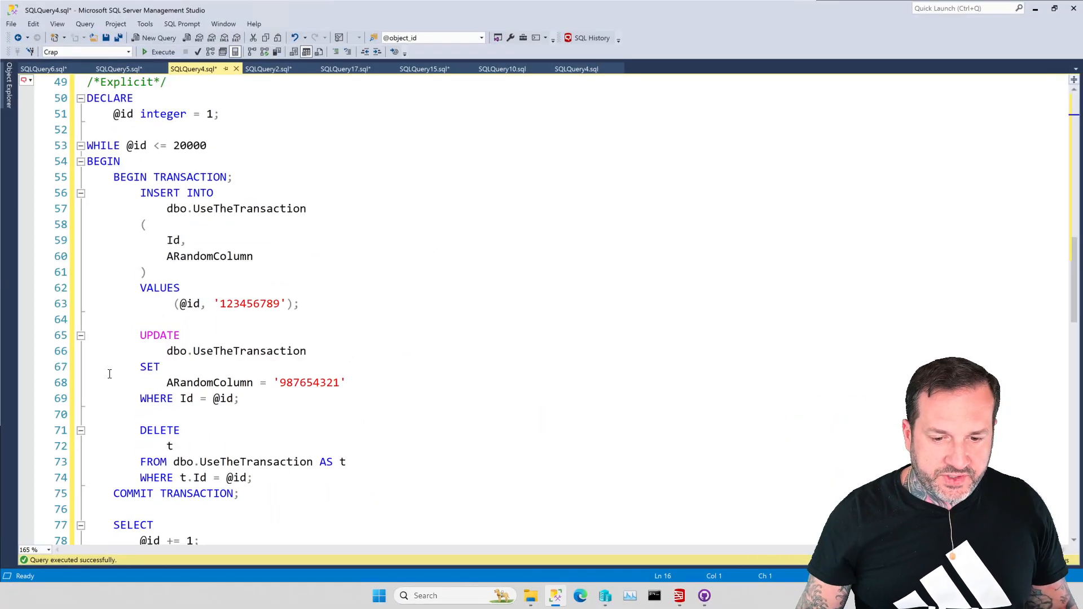
scroll(down, 3)
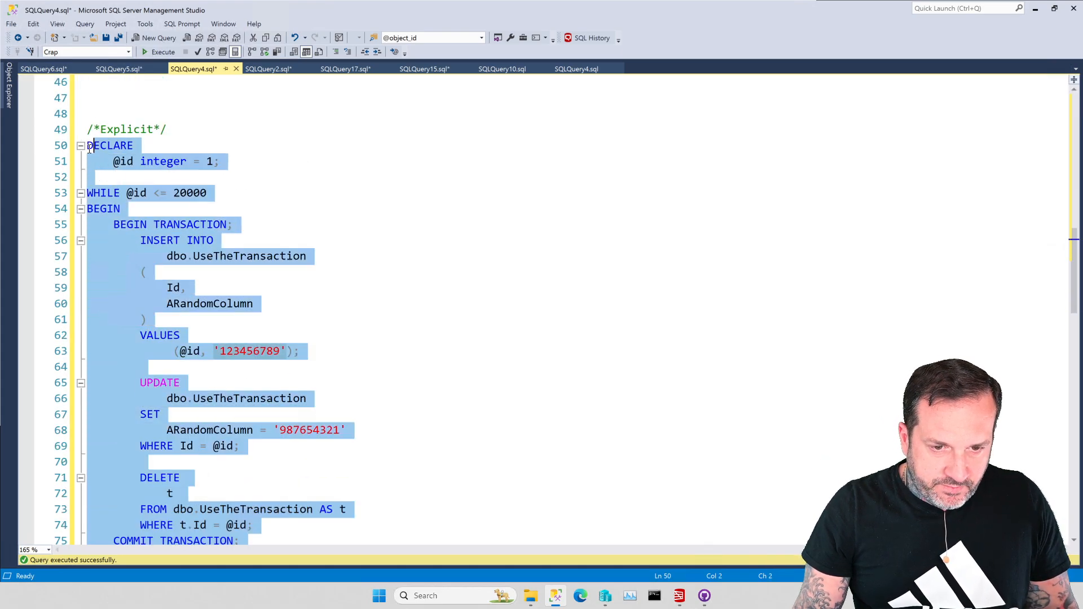
click(271, 68)
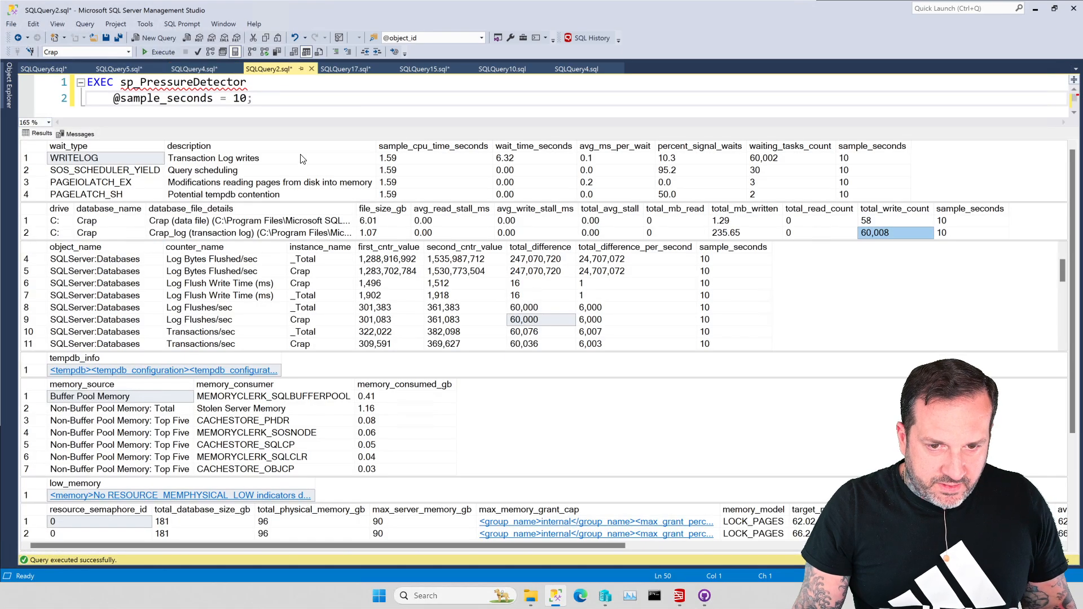
Step: Run sp_PressureDetector, execute the explicit loop, and view the ~20,000-flush results
click(163, 52)
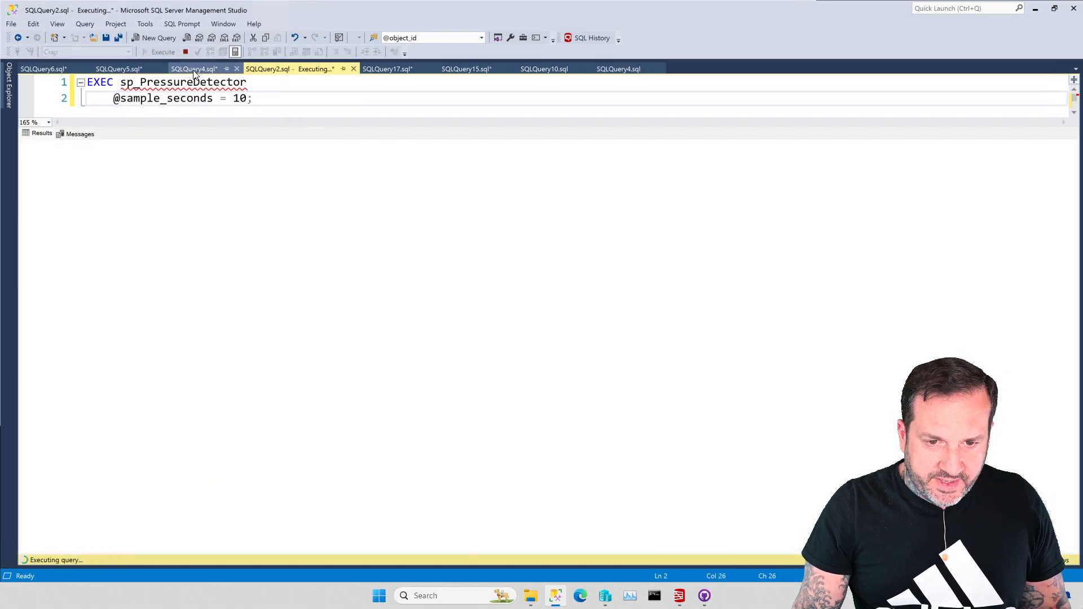
click(193, 69)
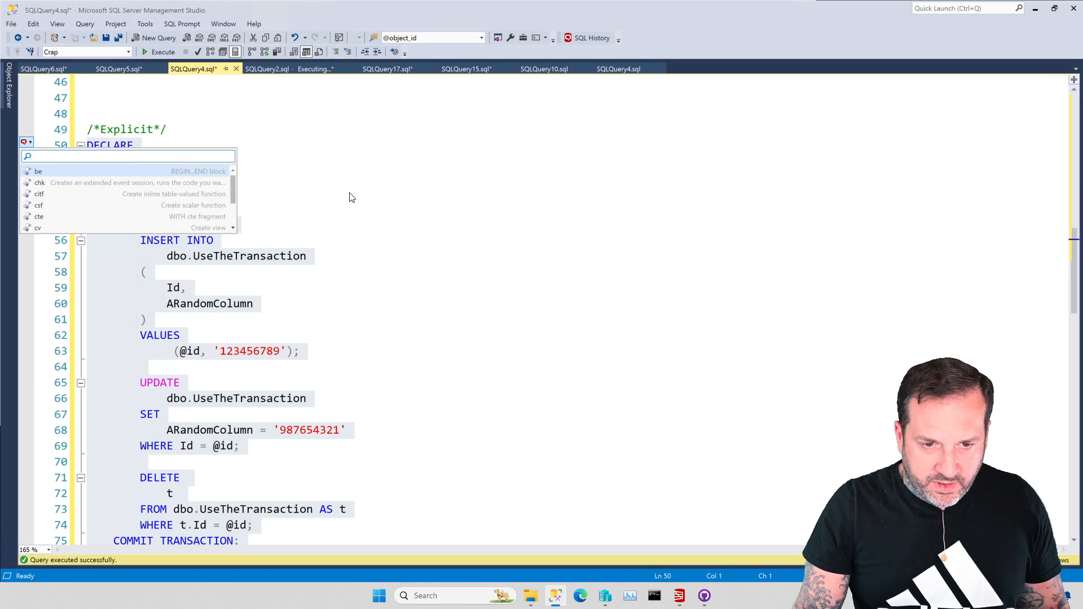
click(163, 52)
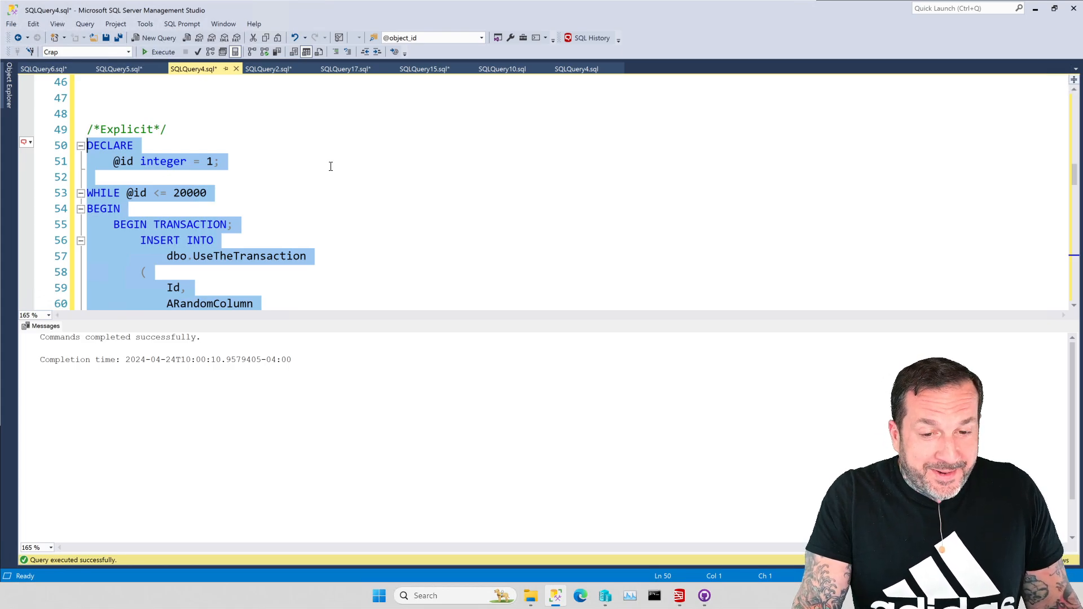
click(269, 68)
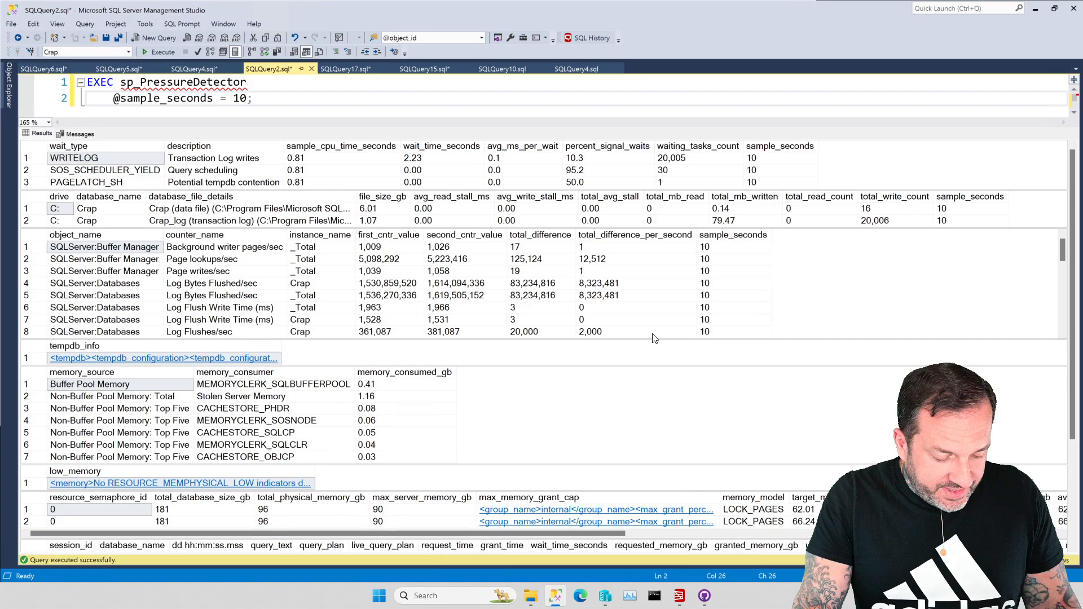
mouse_move(809, 397)
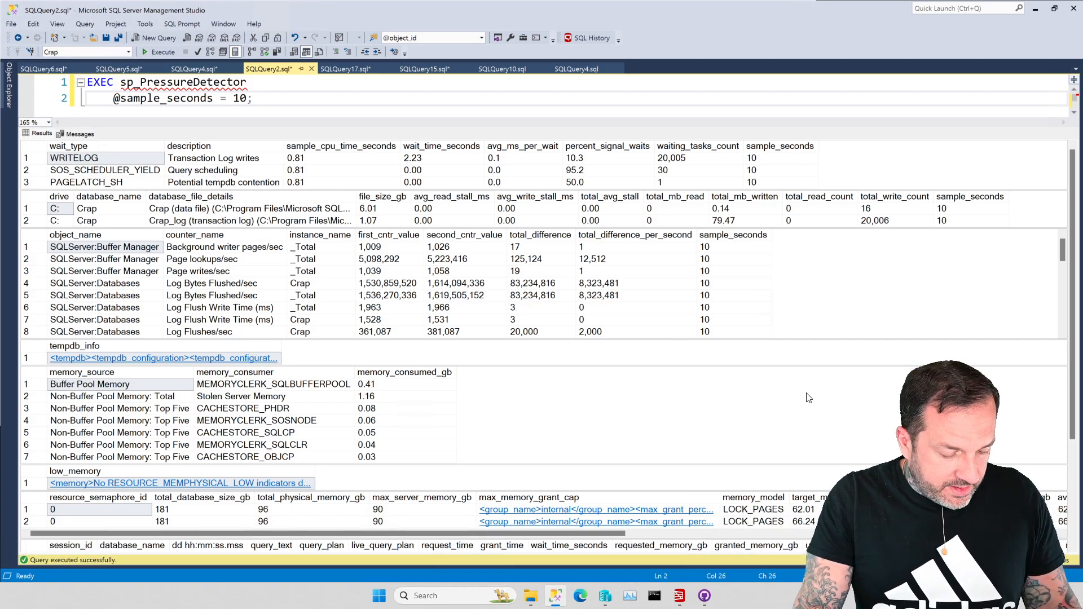
click(253, 98)
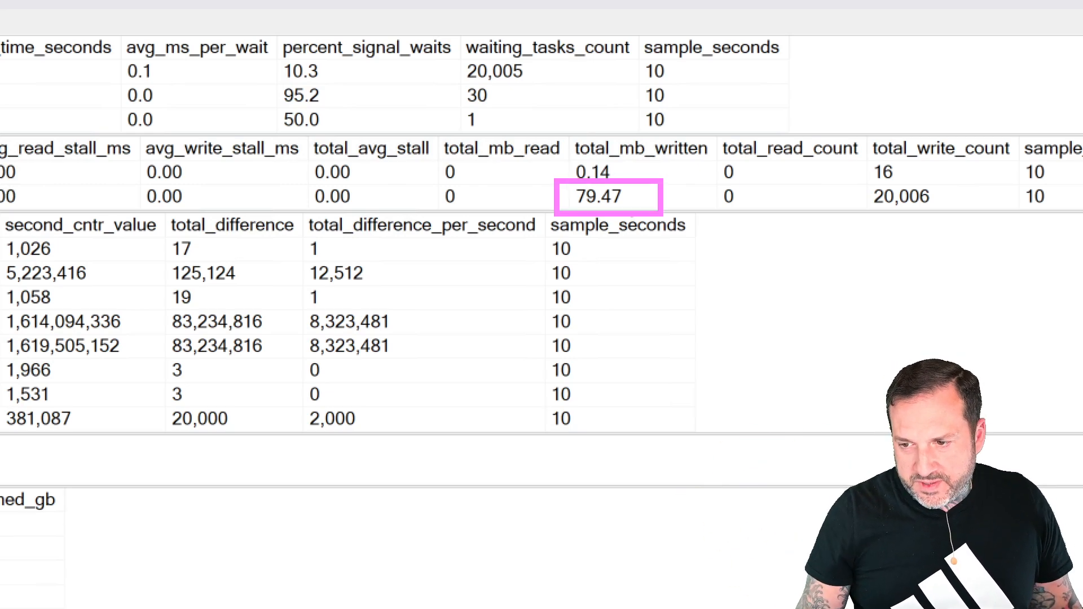
click(900, 195)
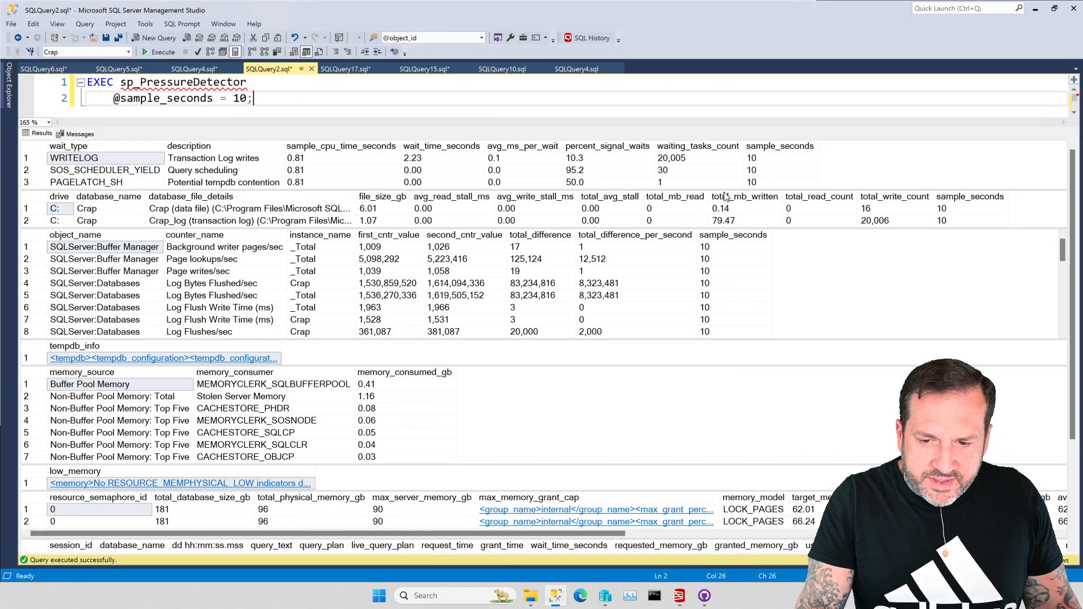
mouse_move(985, 364)
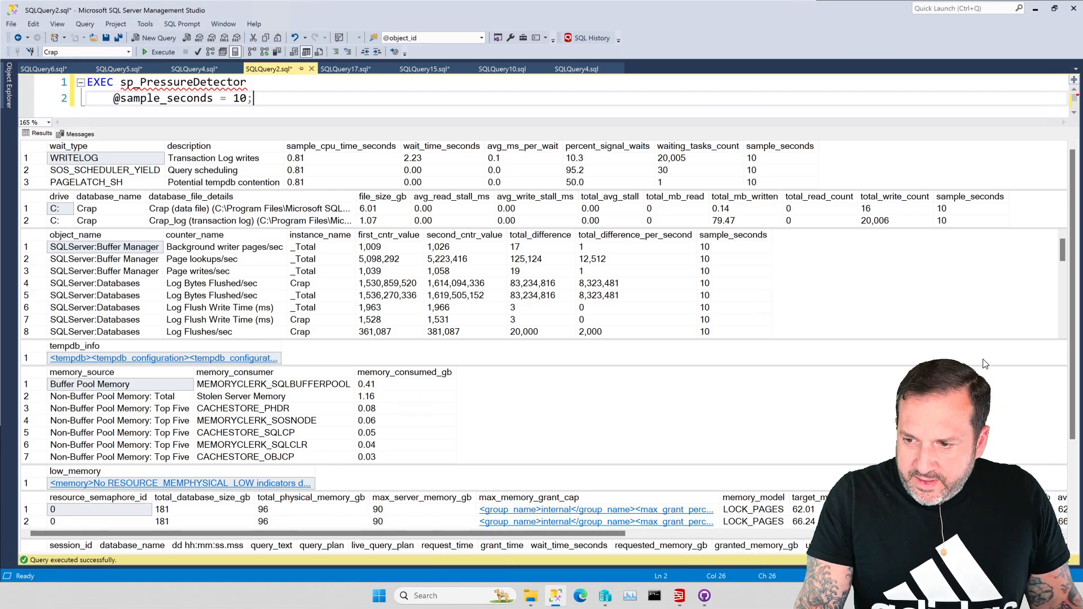
scroll(down, 3)
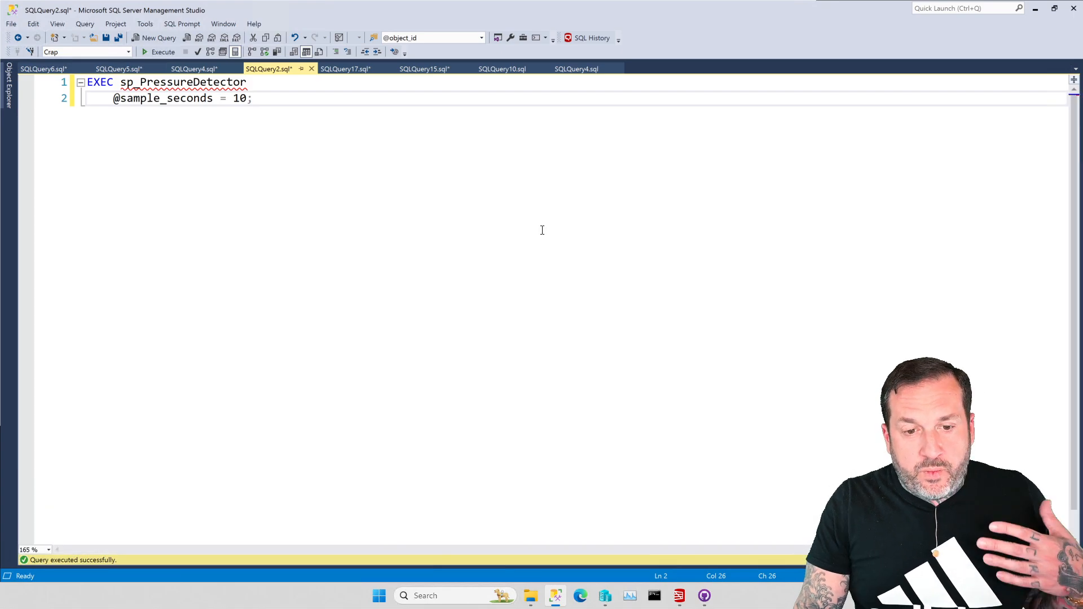
Step: In SQLQuery4, select the Multiple Explicit batch committing every 1,000 rows
click(194, 68)
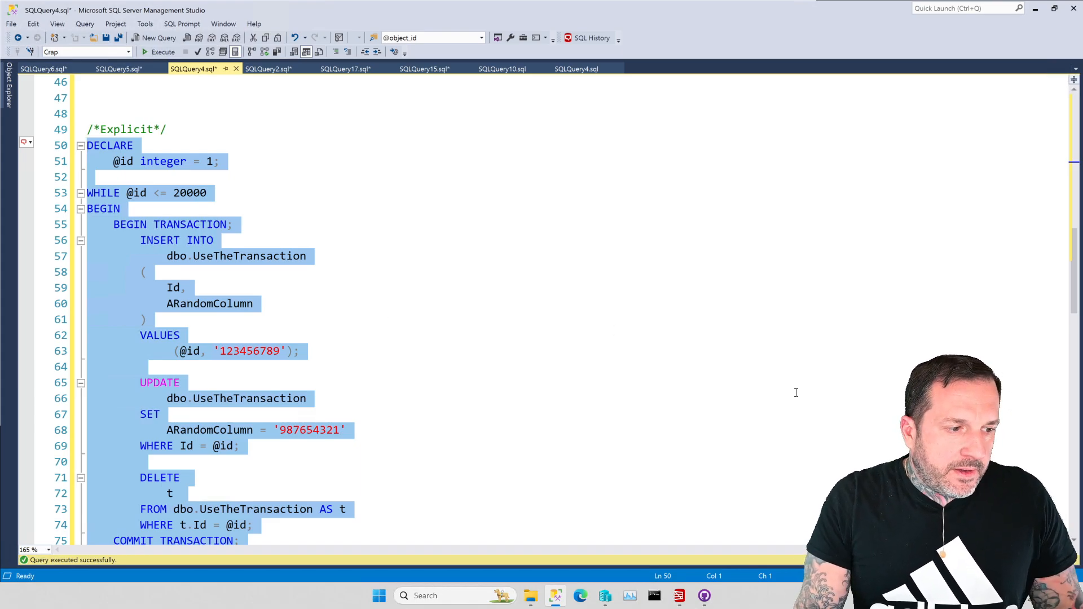
mouse_move(380, 282)
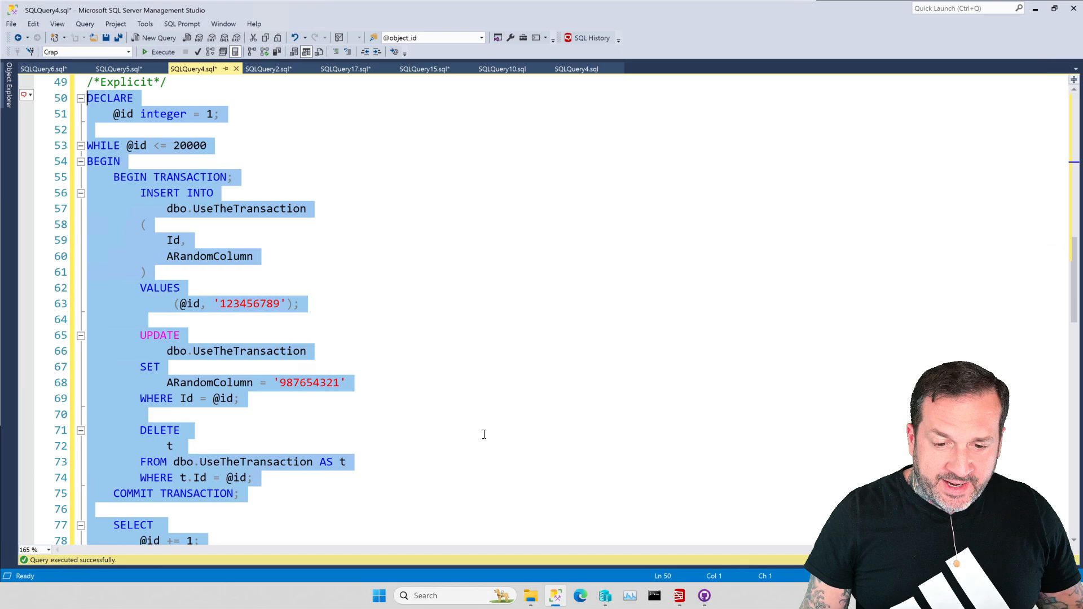
scroll(down, 3)
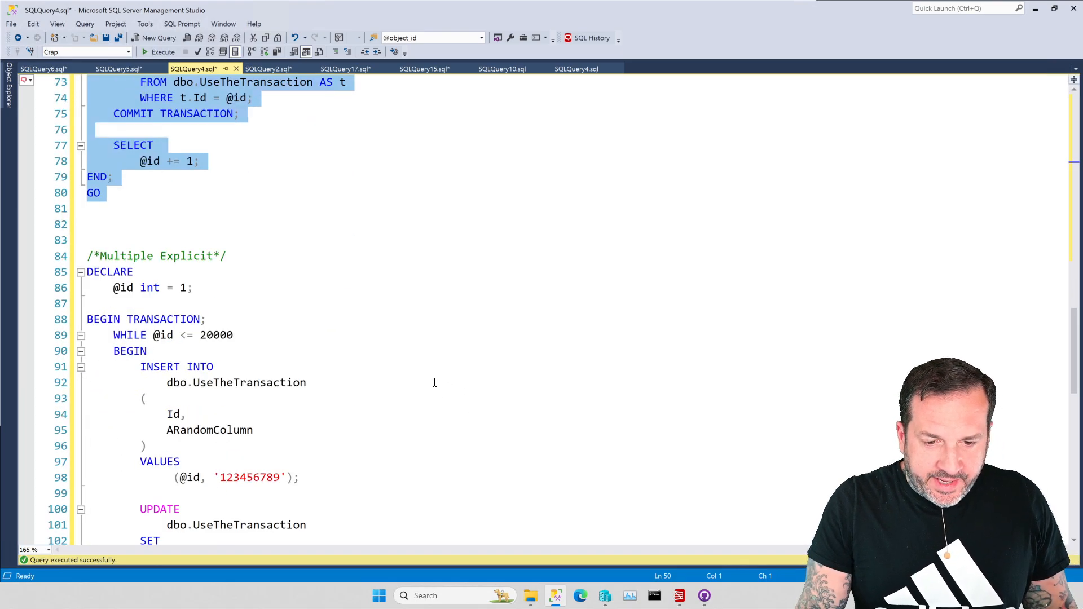
scroll(down, 3)
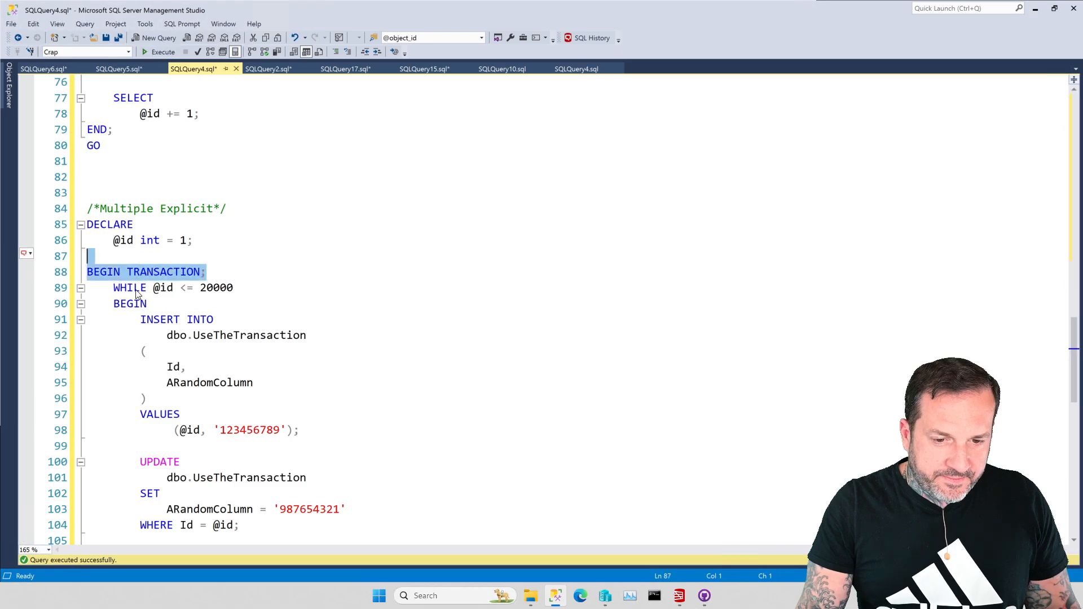
scroll(down, 3)
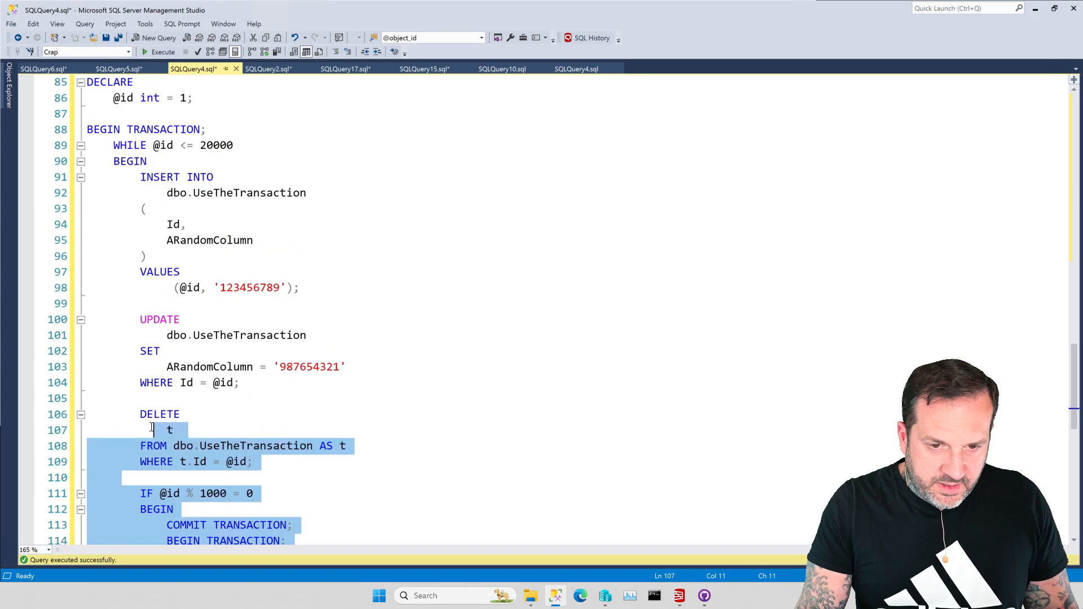
scroll(up, 3)
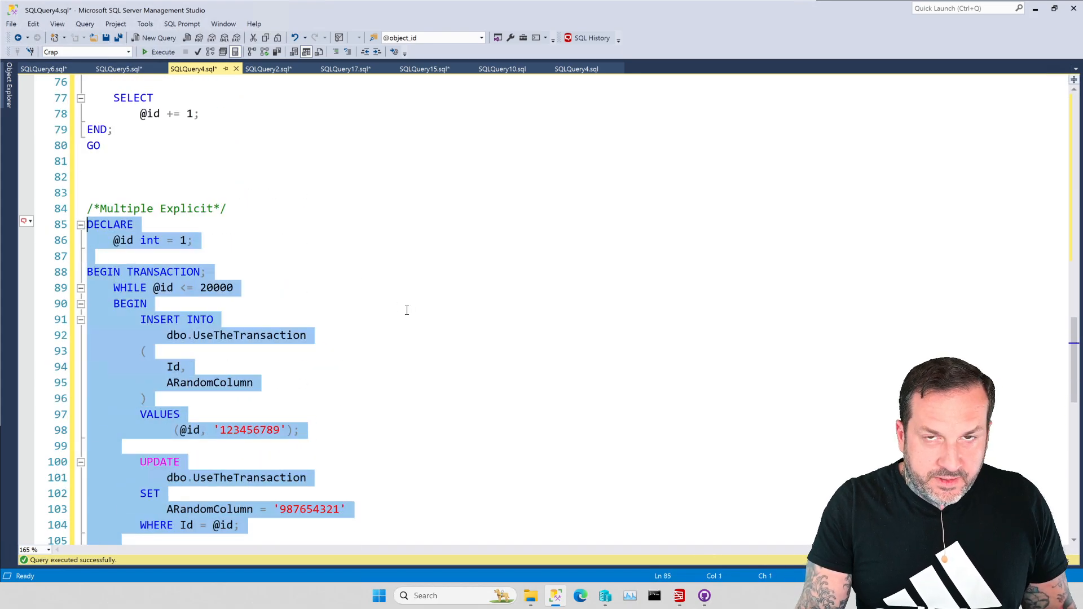
Step: Run sp_PressureDetector alongside the Multiple Explicit batch and view its results
click(269, 69)
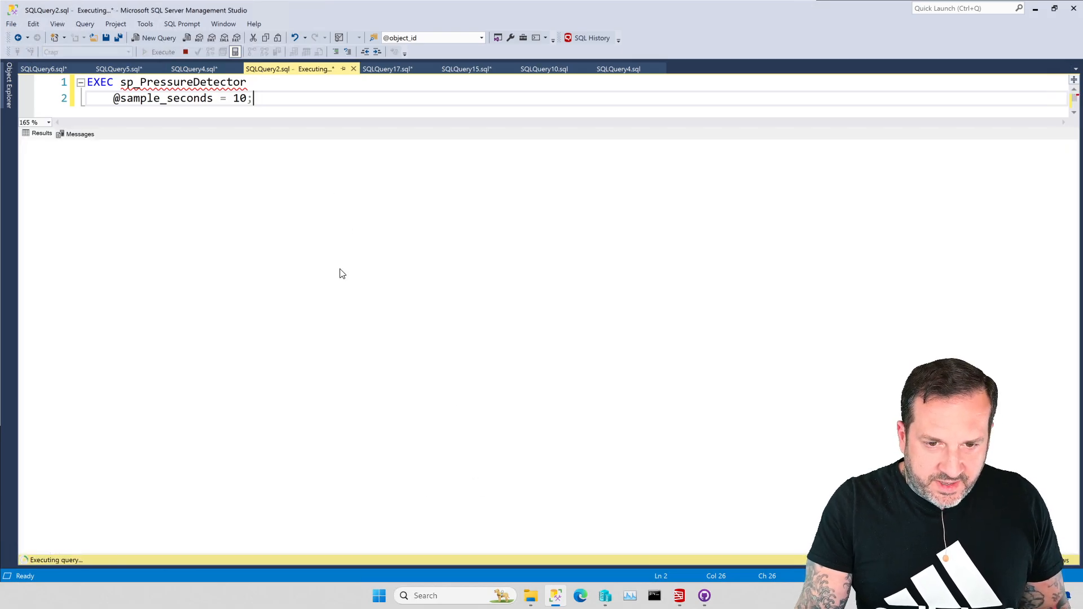
click(194, 68)
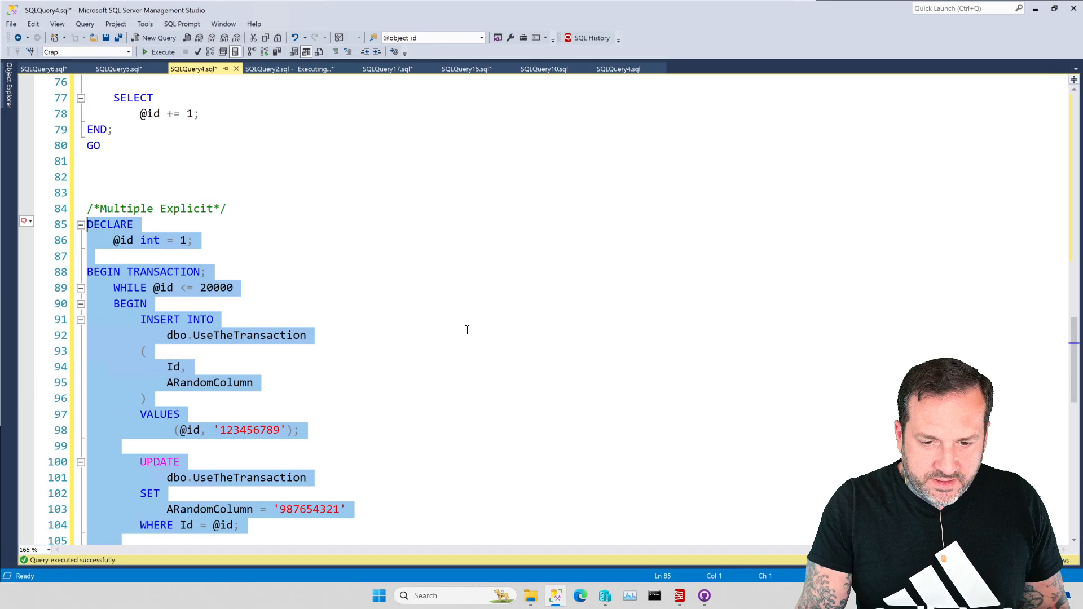
click(163, 52)
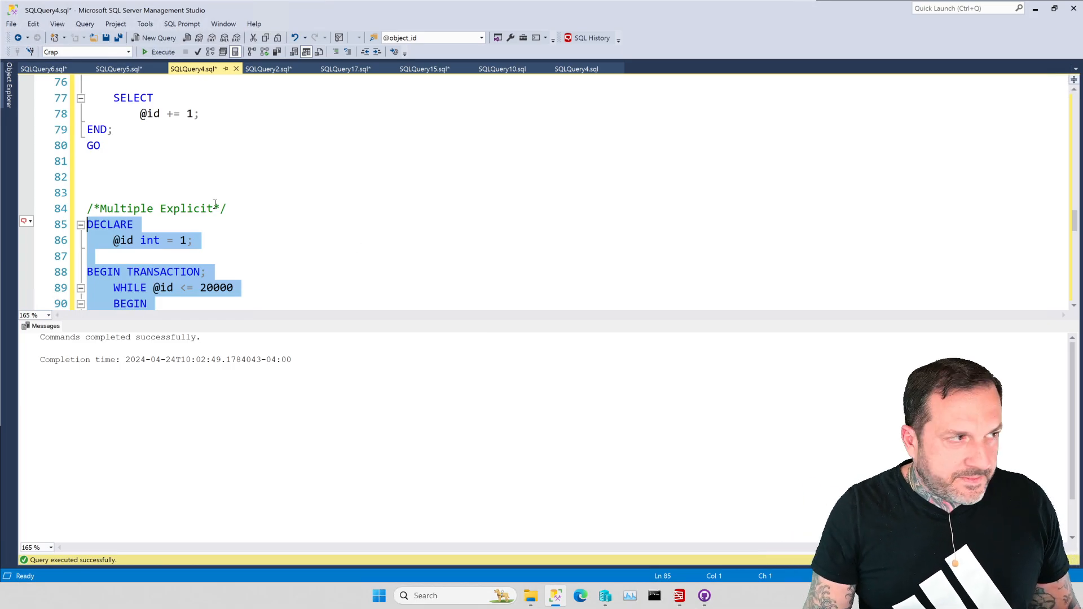
mouse_move(270, 68)
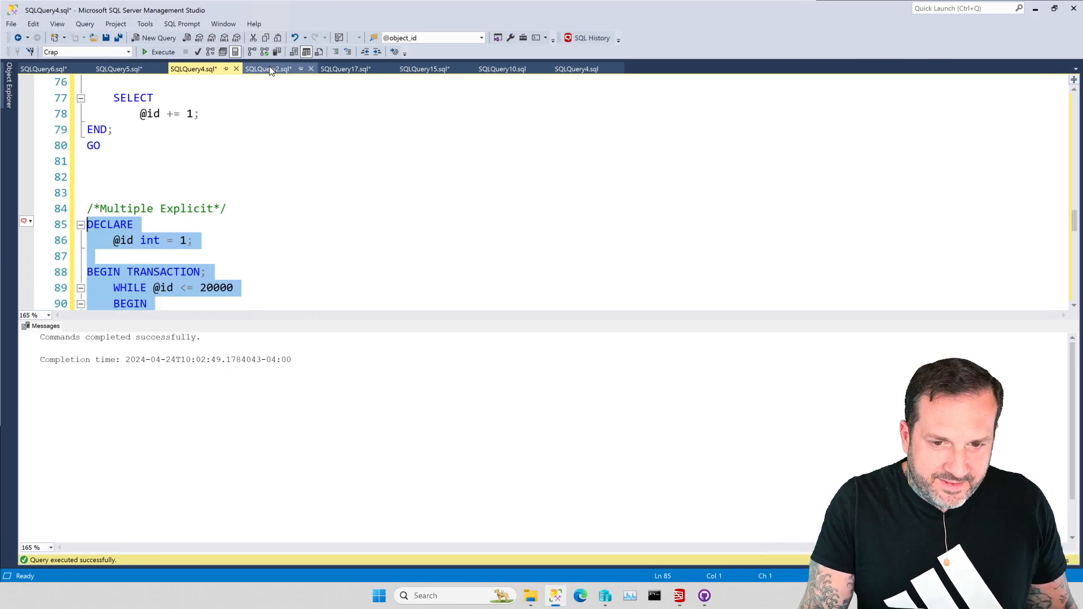
click(268, 68)
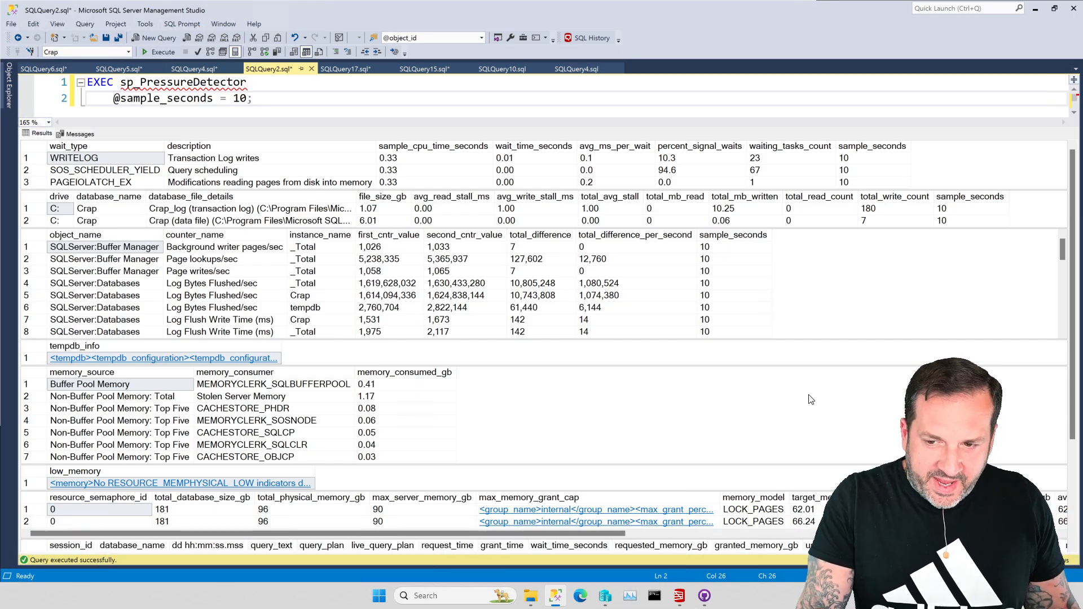
mouse_move(746, 411)
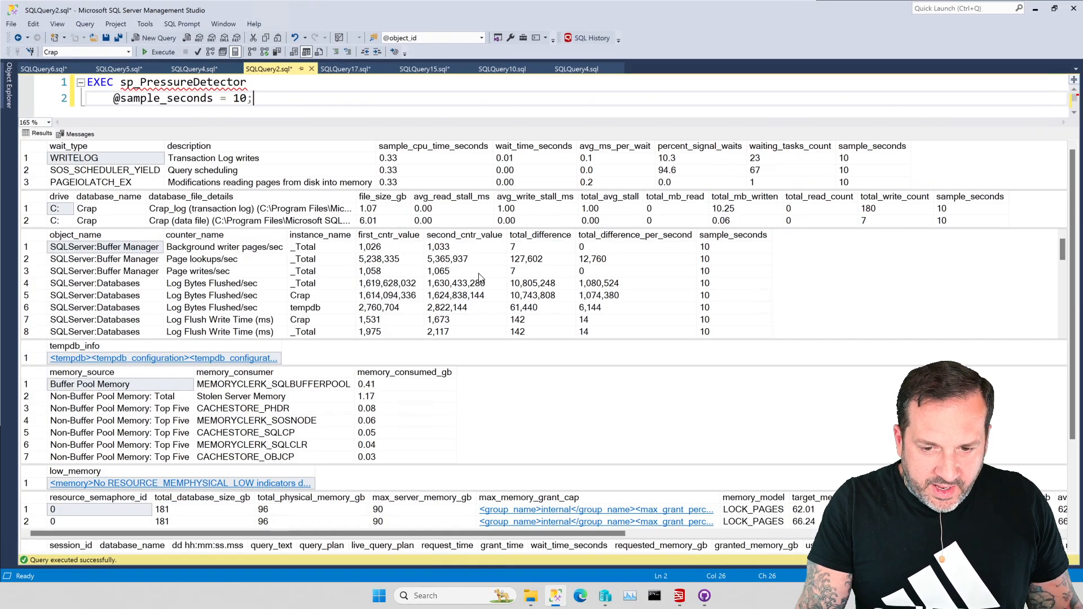
Step: Highlight the Crap log results: 180 flushes, 180 writes, 10.25 MB, 10,743,808 bytes flushed
scroll(down, 3)
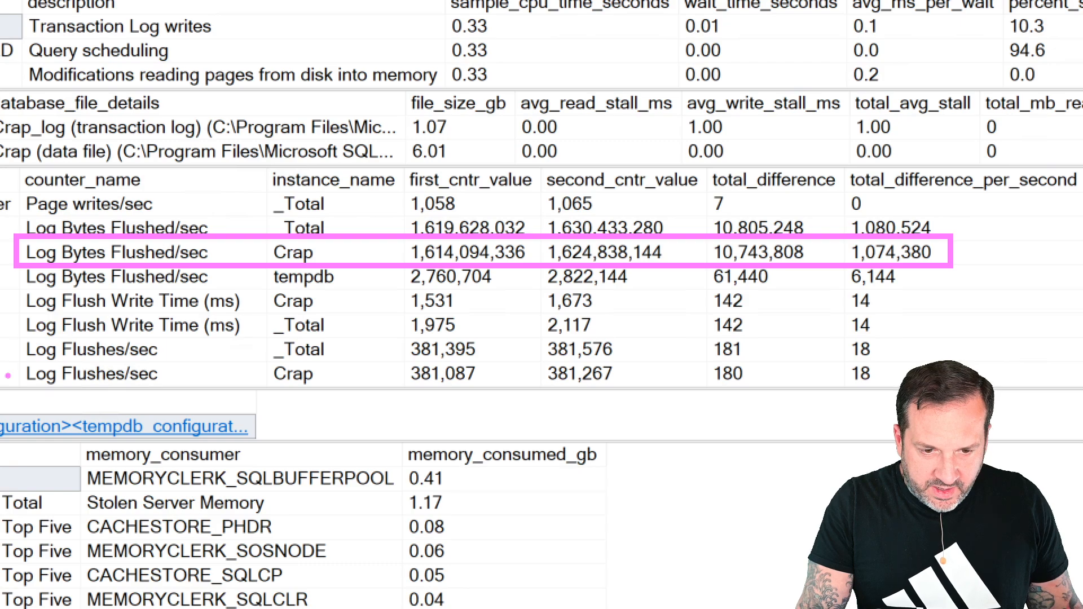
click(90, 373)
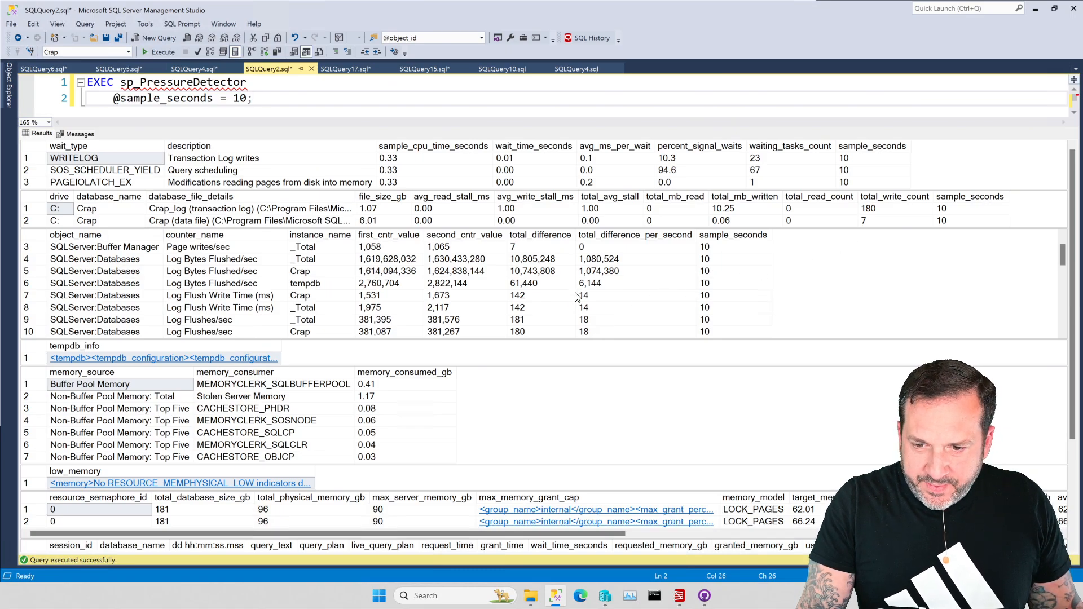
click(540, 332)
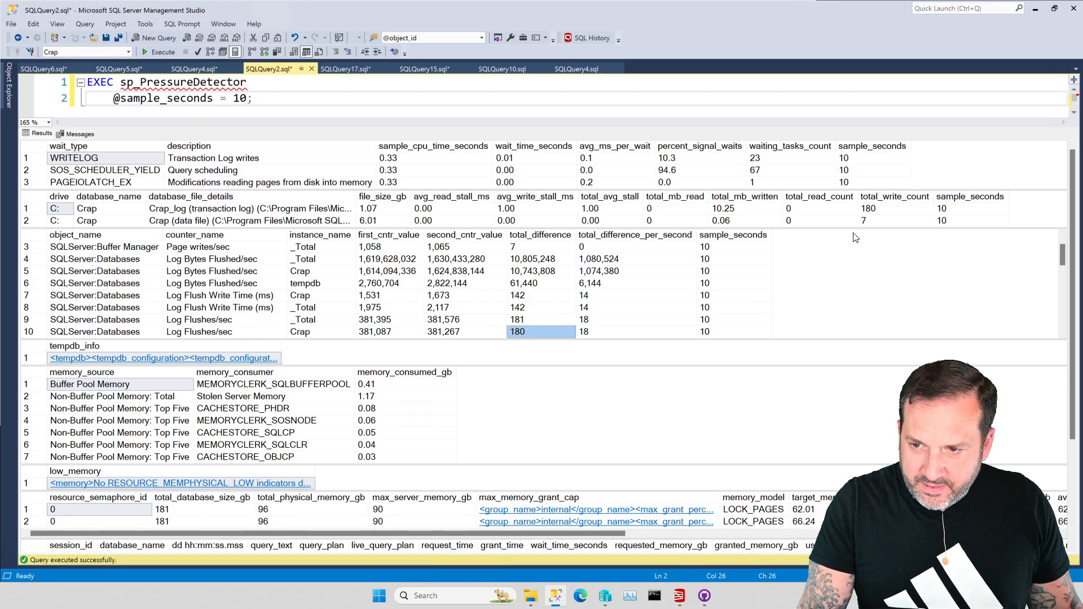
click(895, 209)
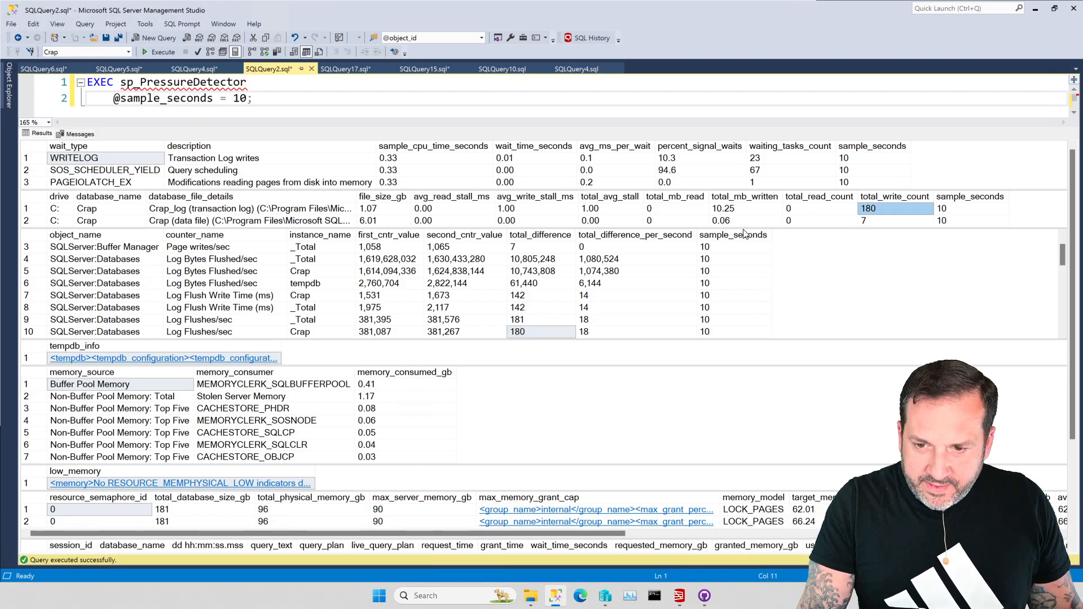
click(745, 209)
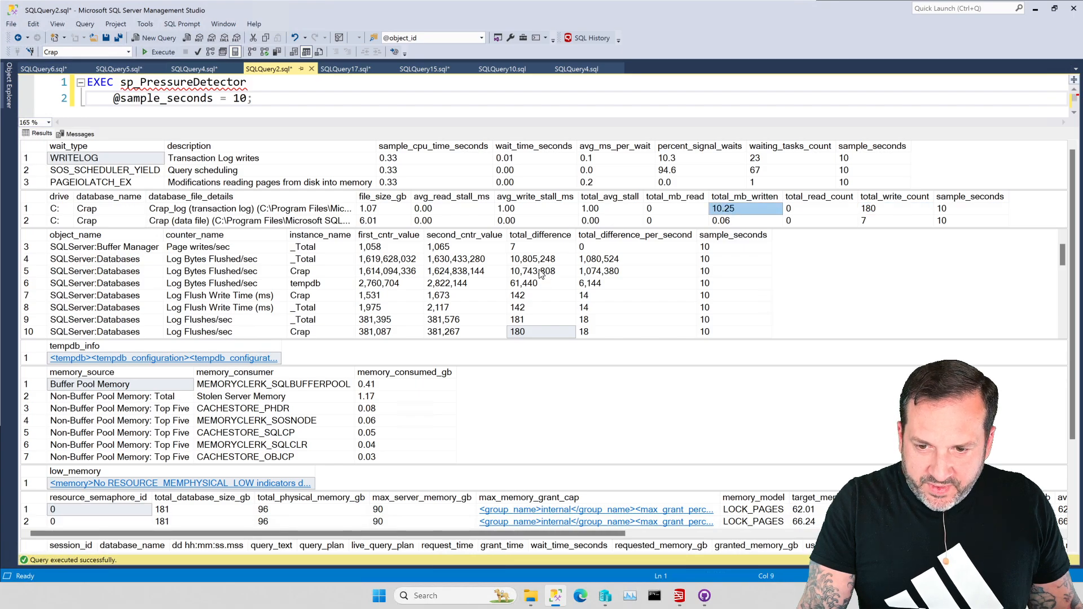
click(540, 271)
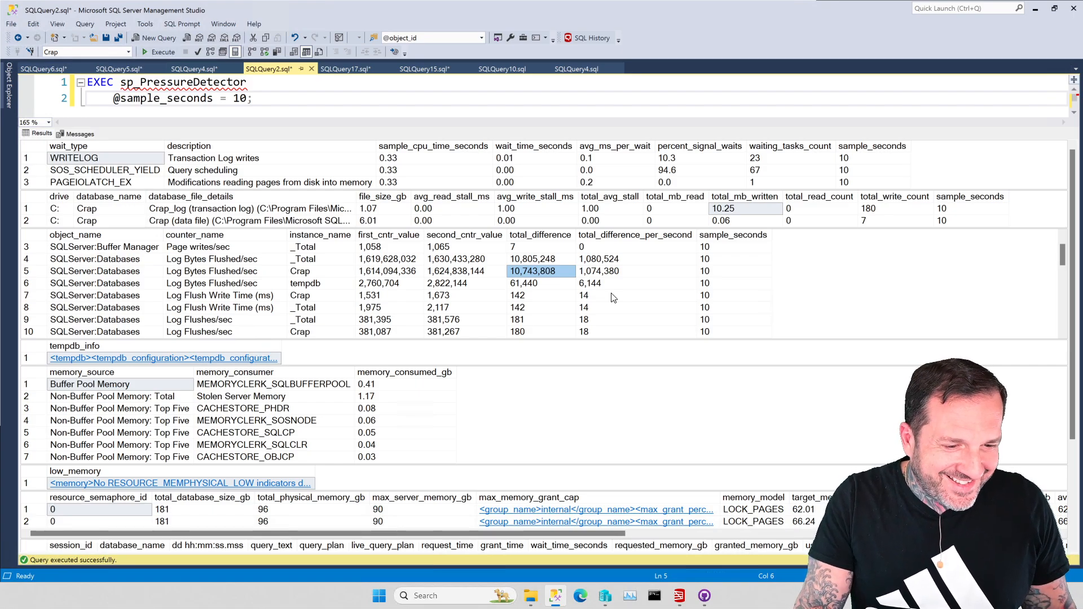
mouse_move(610, 298)
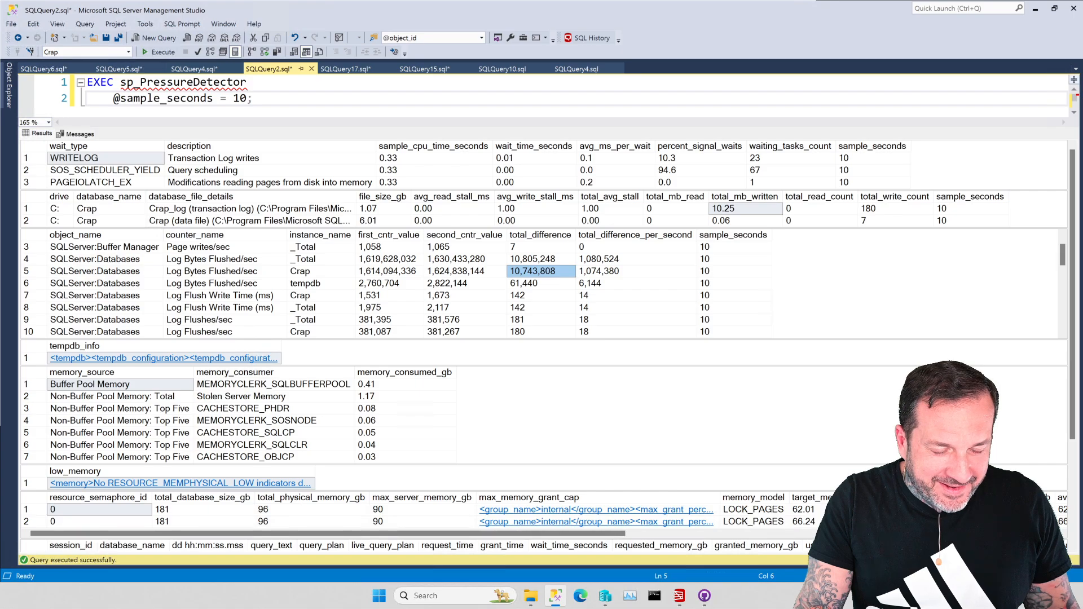